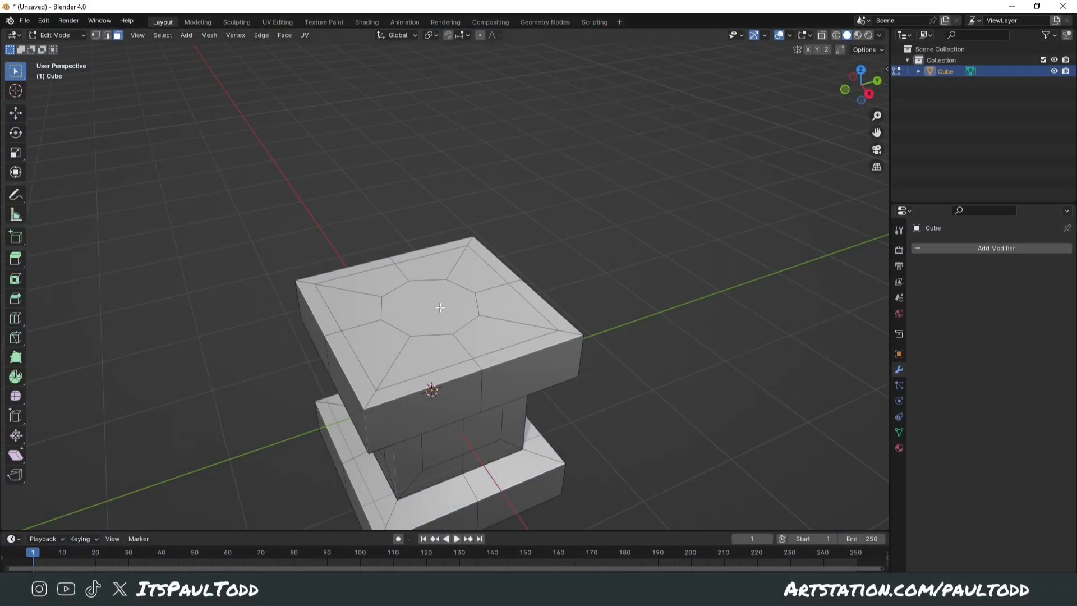
Step: Select the pedestal's octagonal top face and inset it to add a ring of faces
left_click(439, 307)
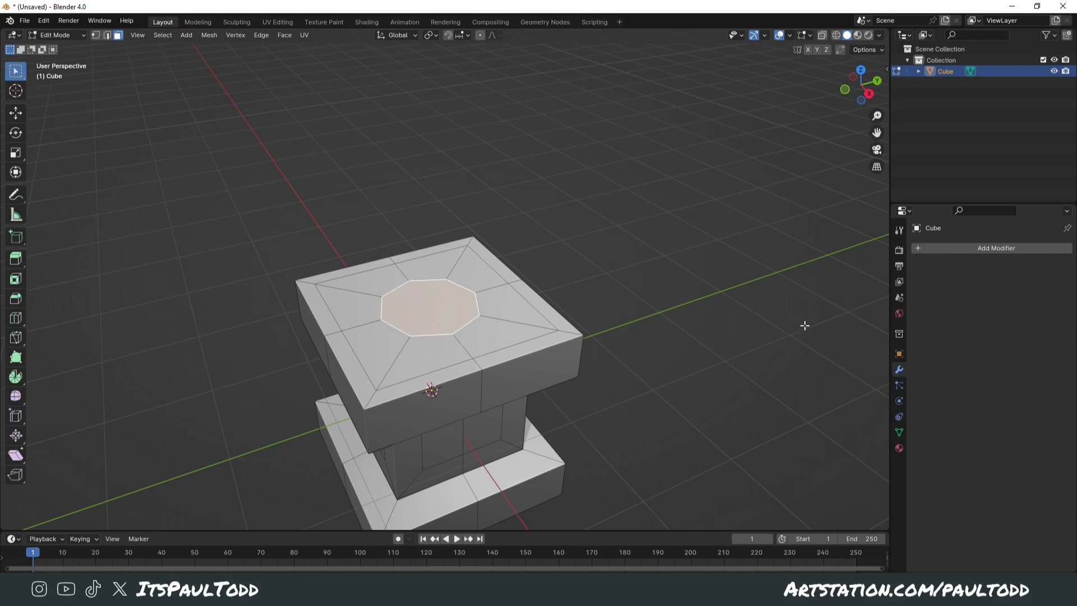
key("i")
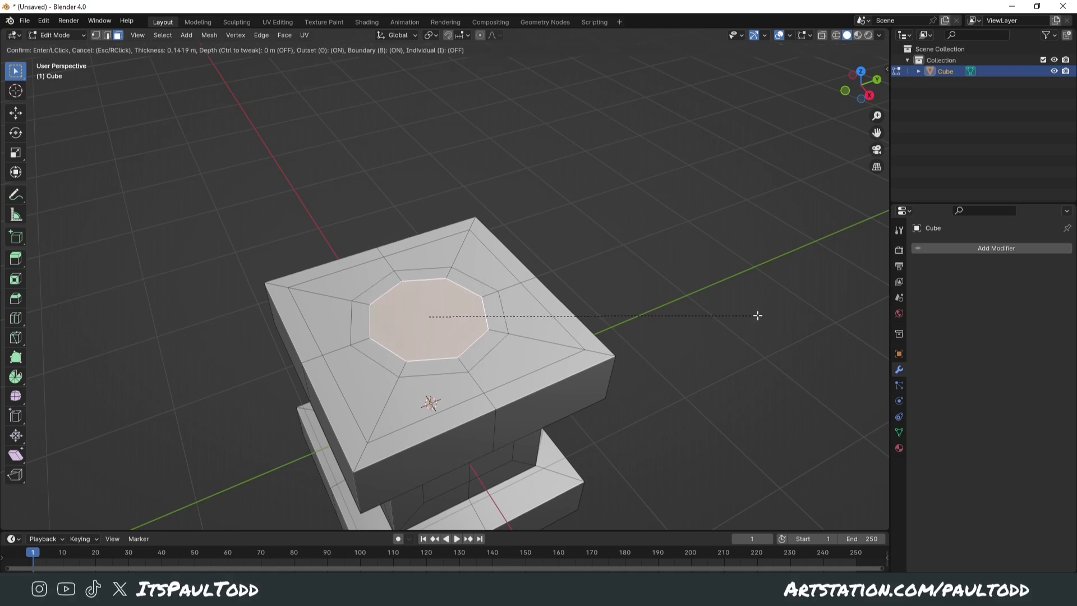
mouse_move(758, 313)
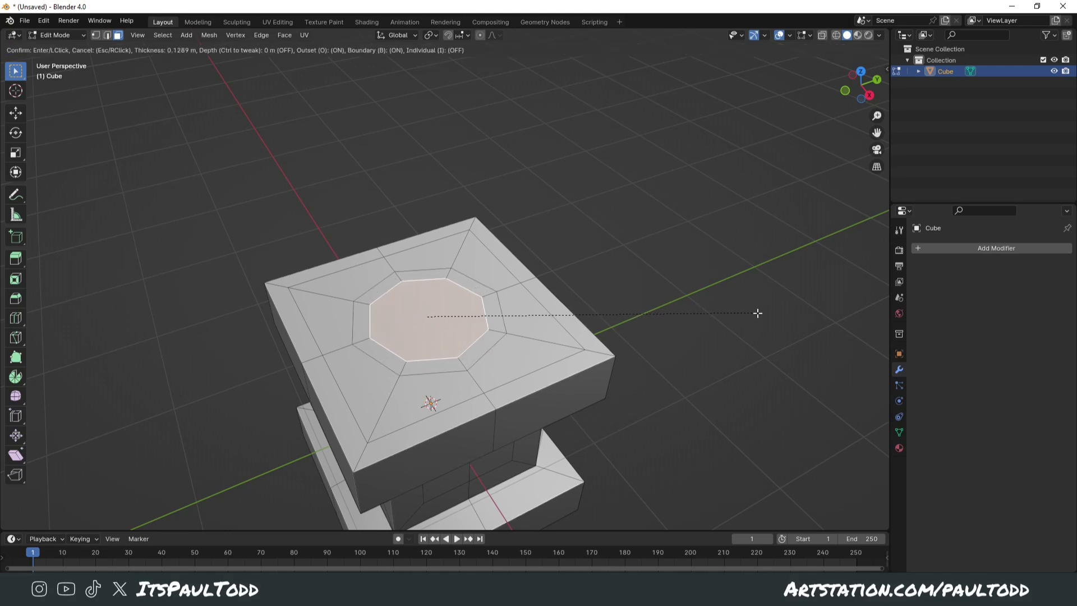
mouse_move(741, 320)
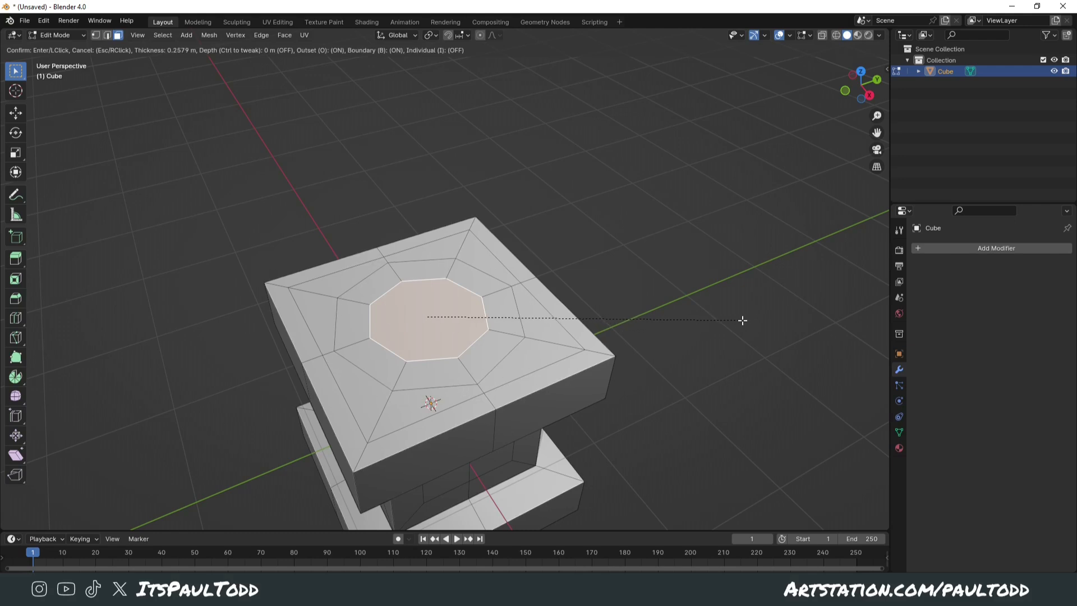
mouse_move(741, 319)
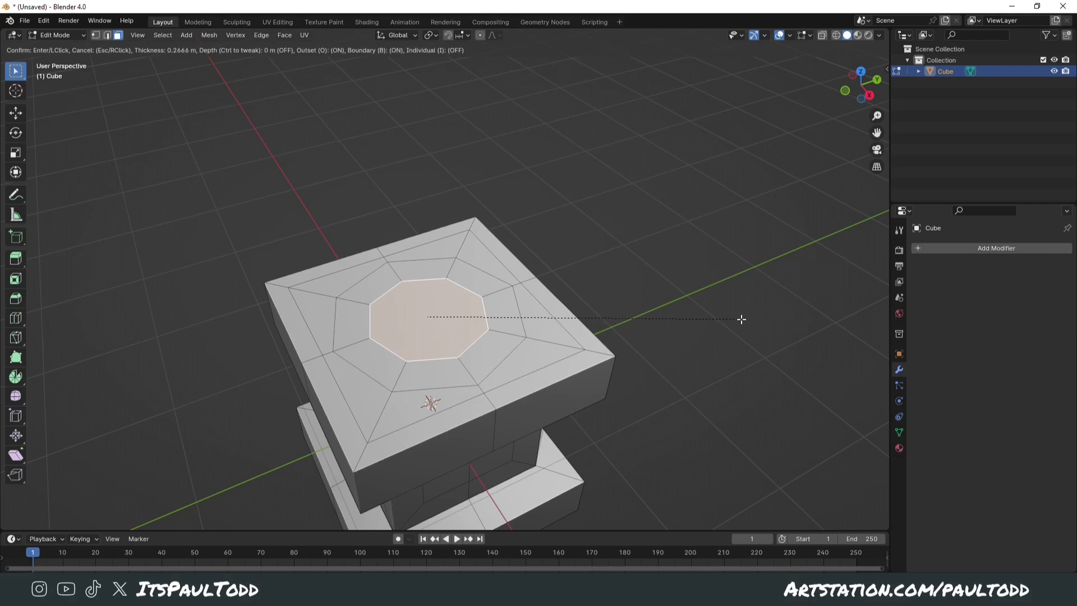
mouse_move(741, 318)
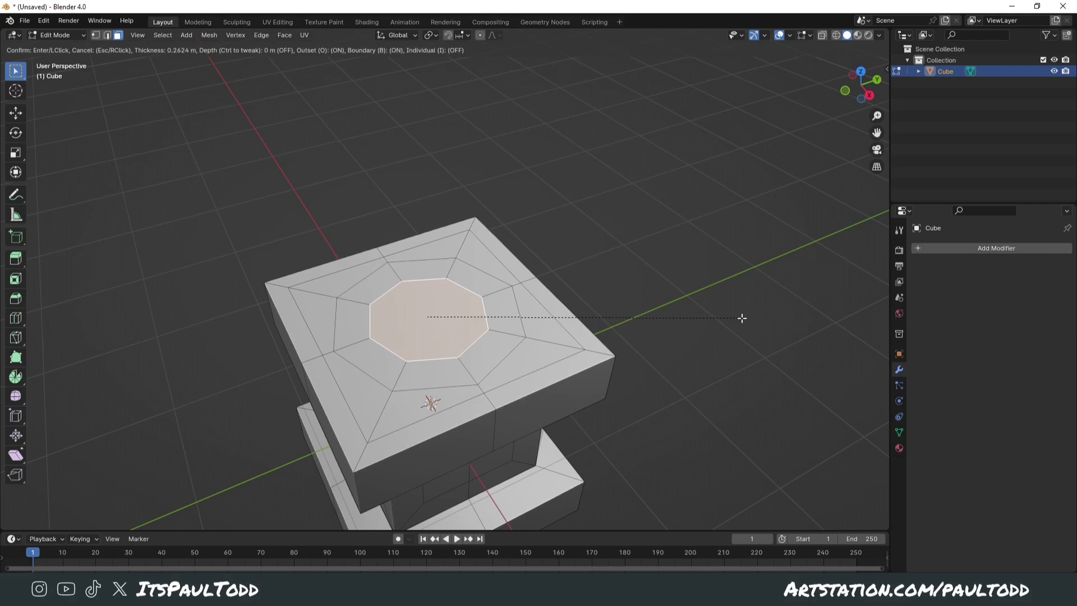
mouse_move(742, 317)
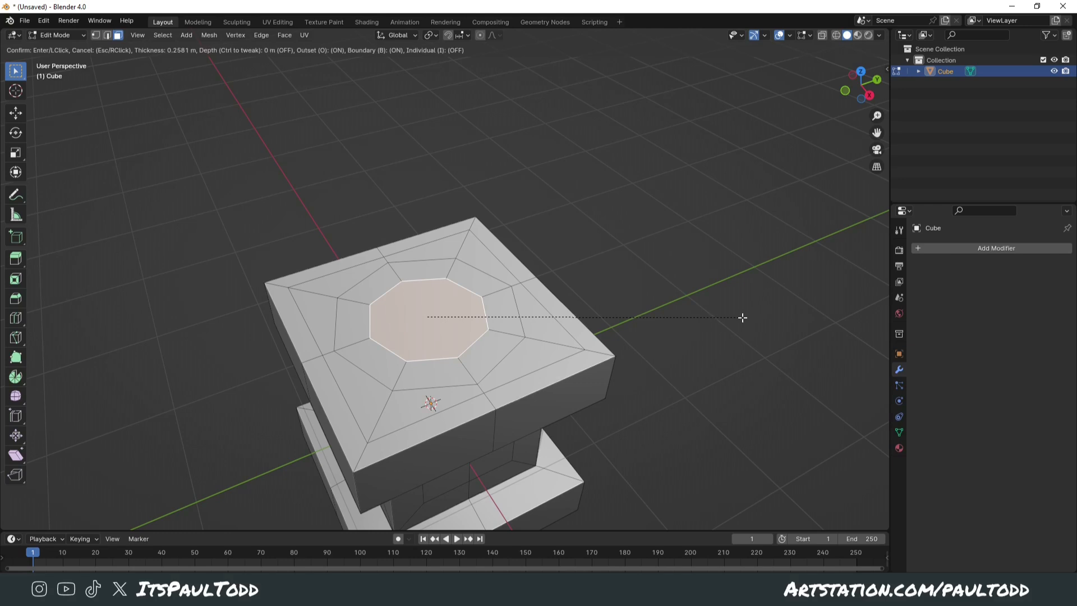
left_click(742, 317)
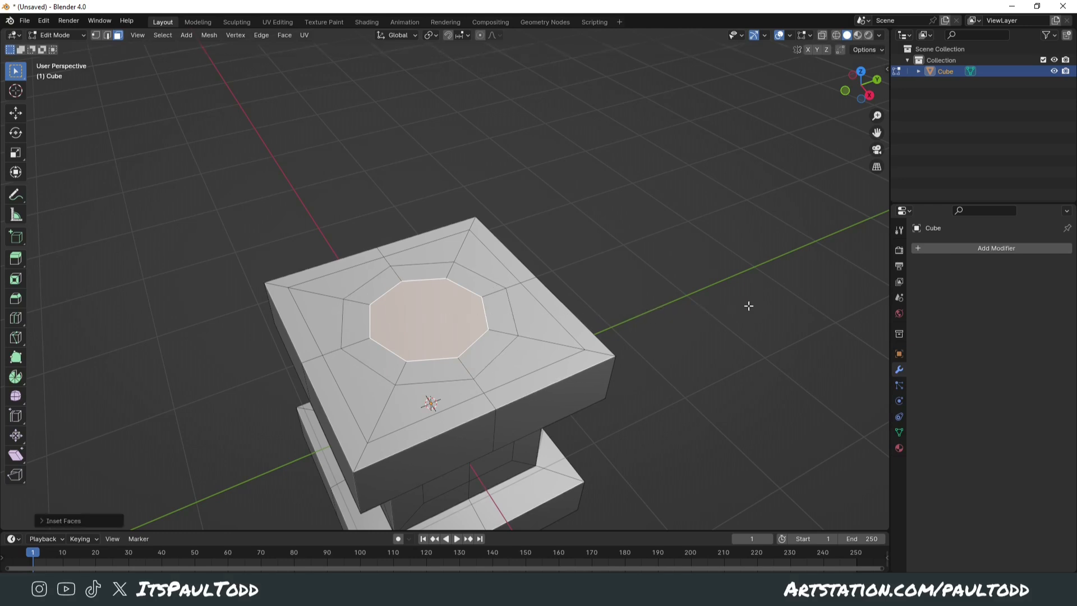
Step: Undo, extrude the octagon upward, and give each side face its own inset panel
key("ctrl+z")
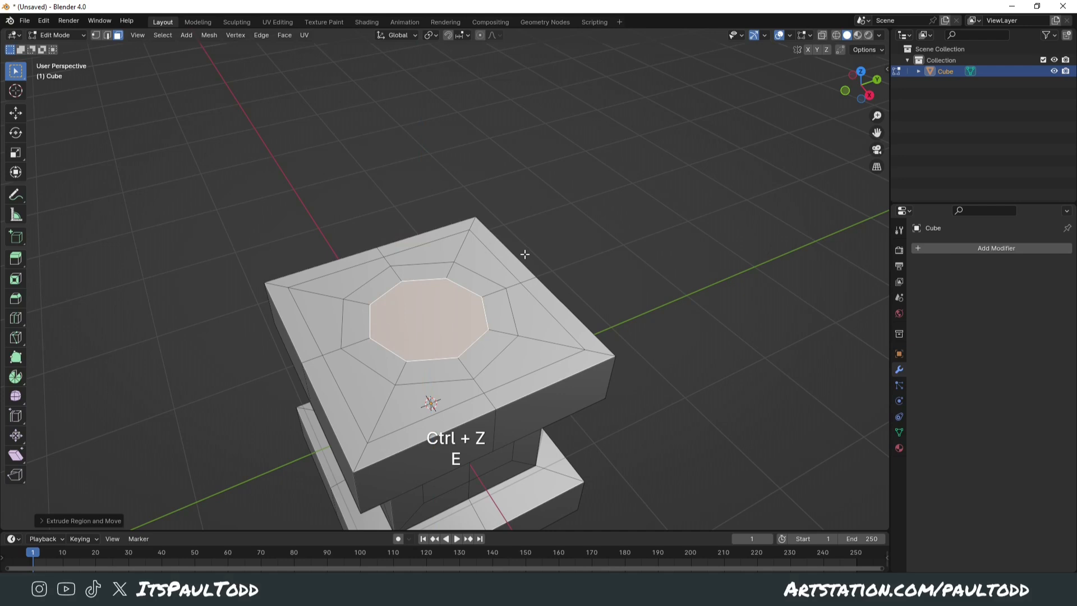
key("e")
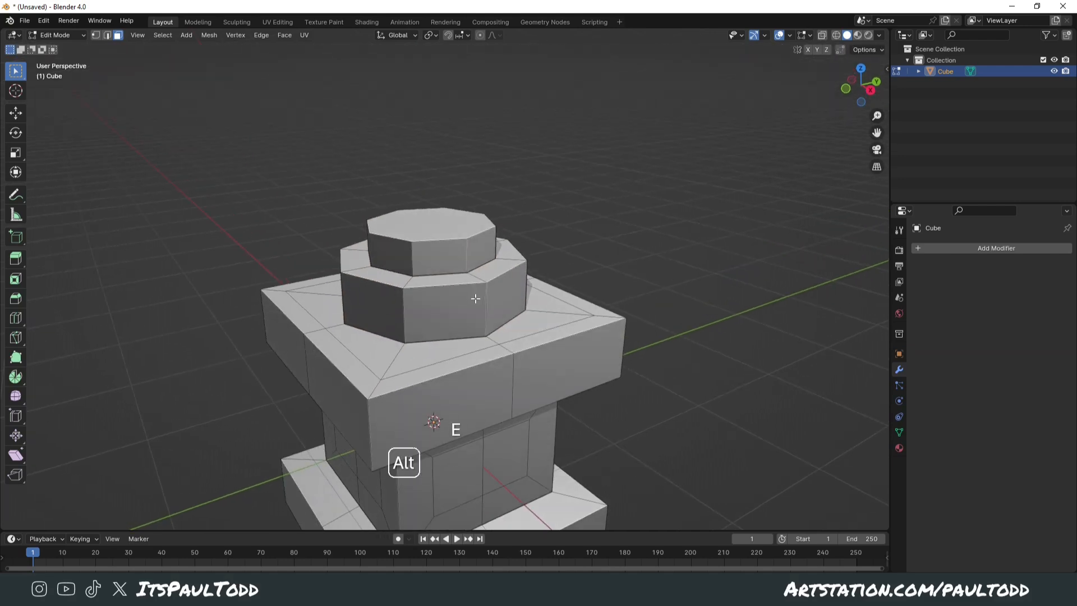
key("i")
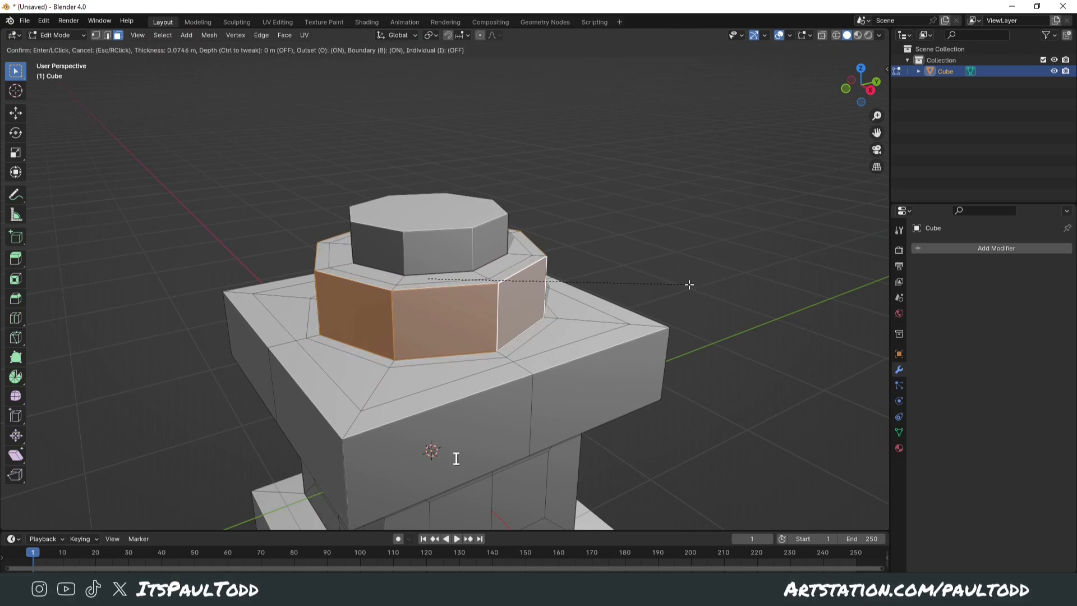
mouse_move(694, 281)
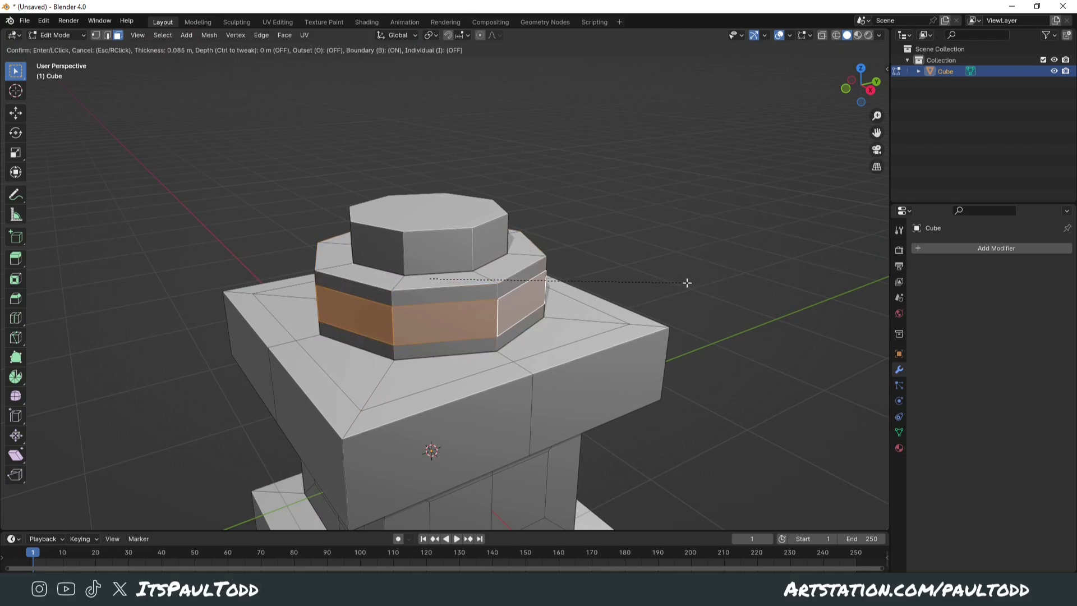
mouse_move(690, 279)
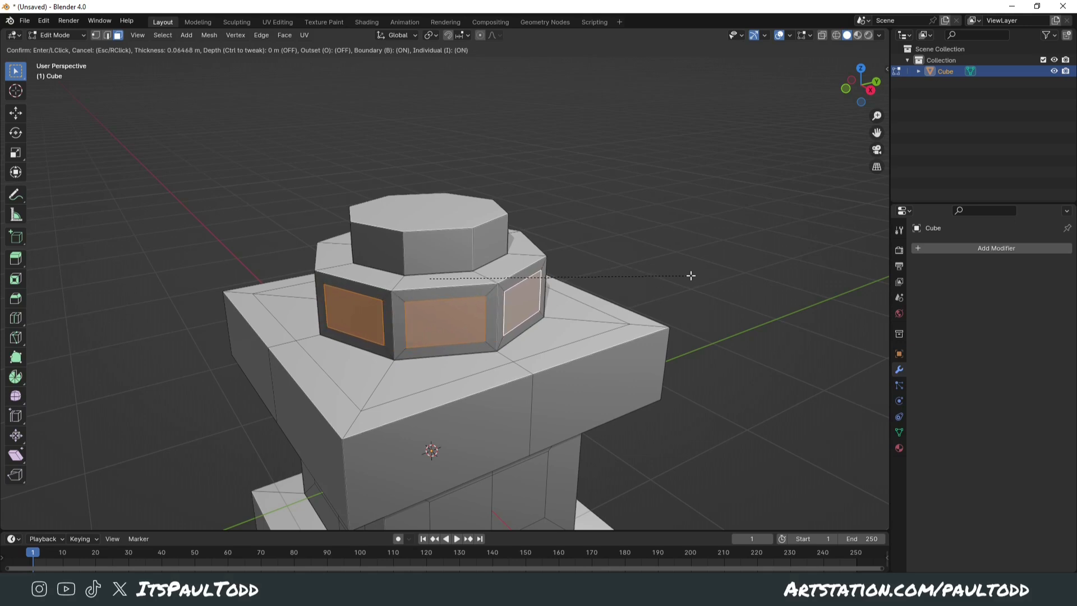
mouse_move(691, 273)
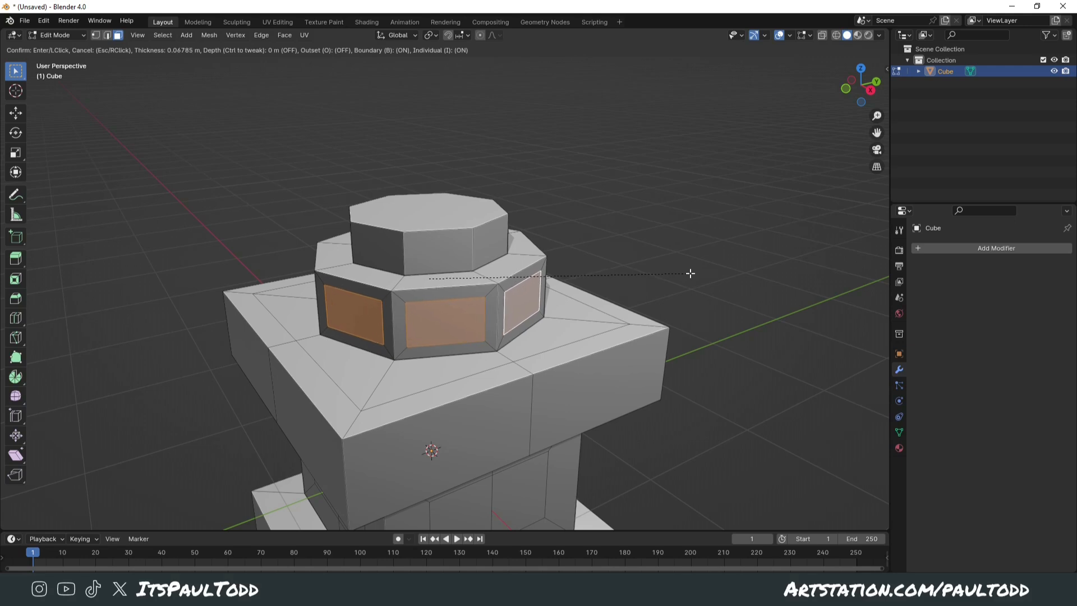
mouse_move(690, 273)
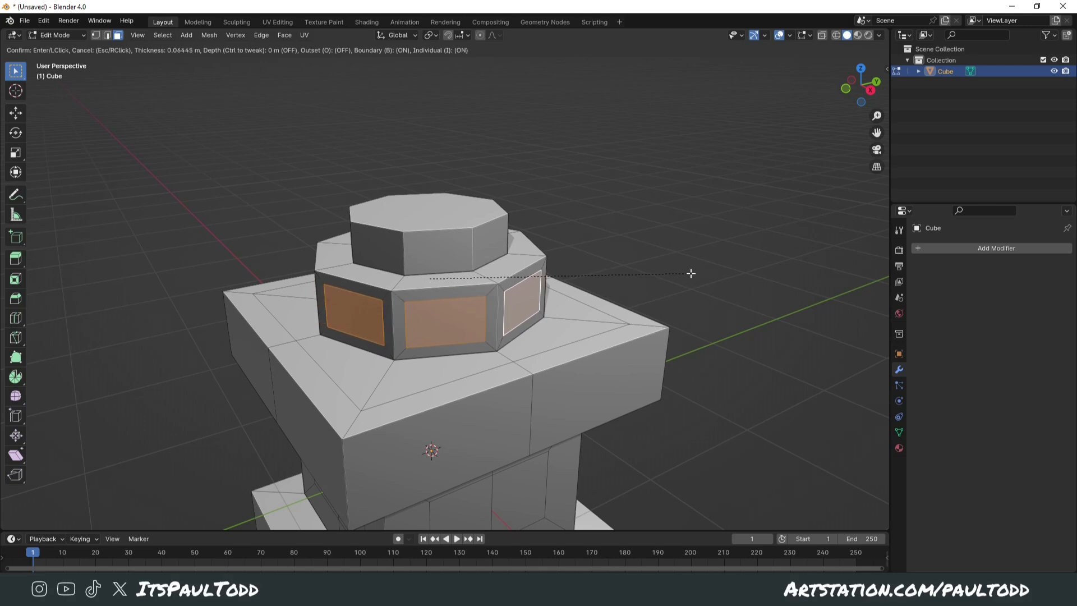
left_click(689, 274)
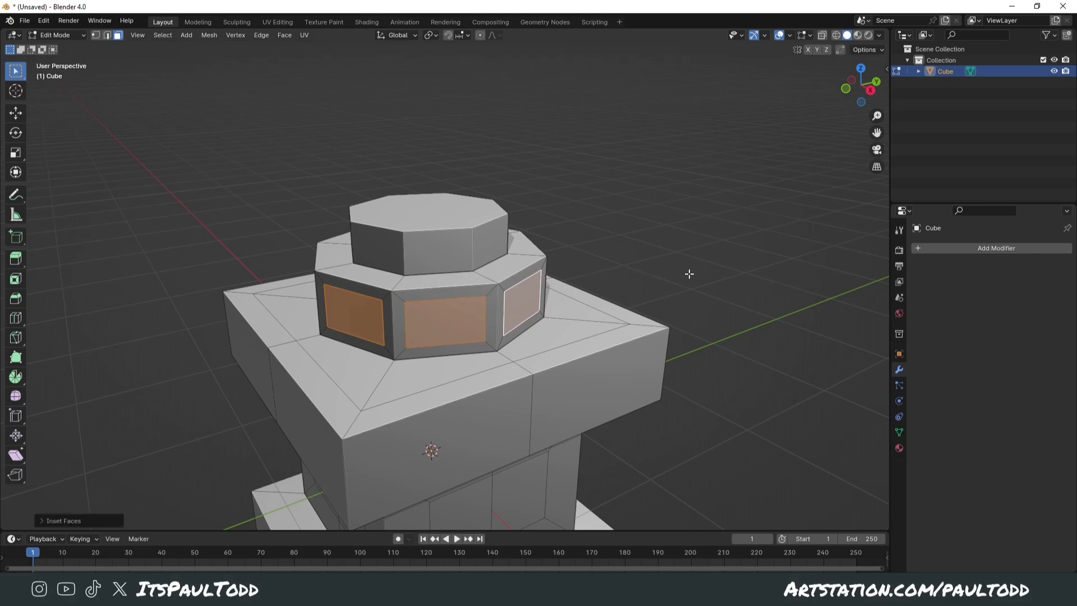
key("Alt+E")
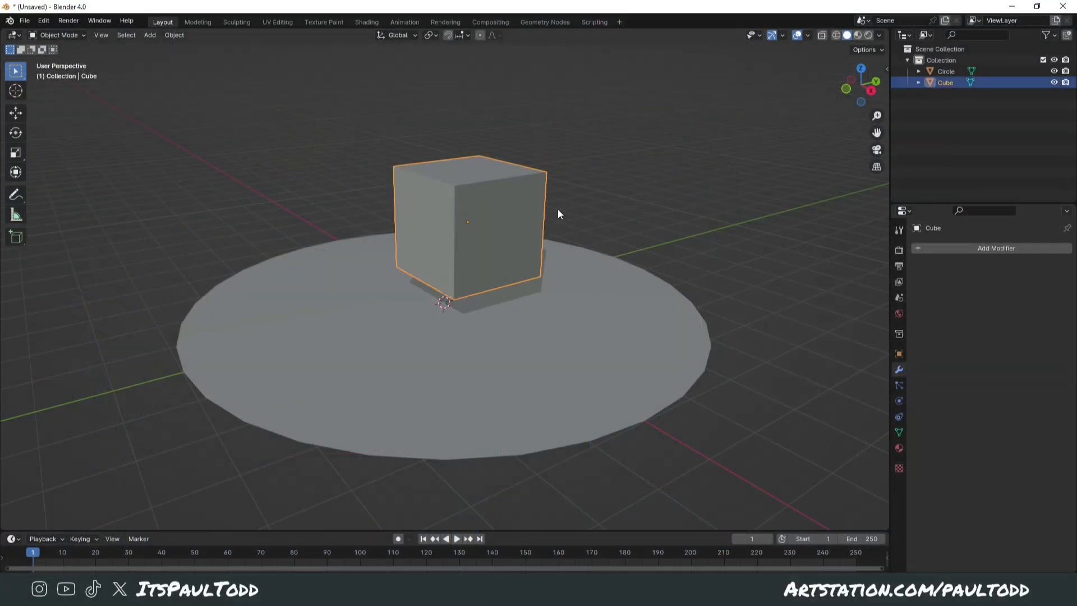
Step: Move the cube to a new spot on the circular disc
key("g")
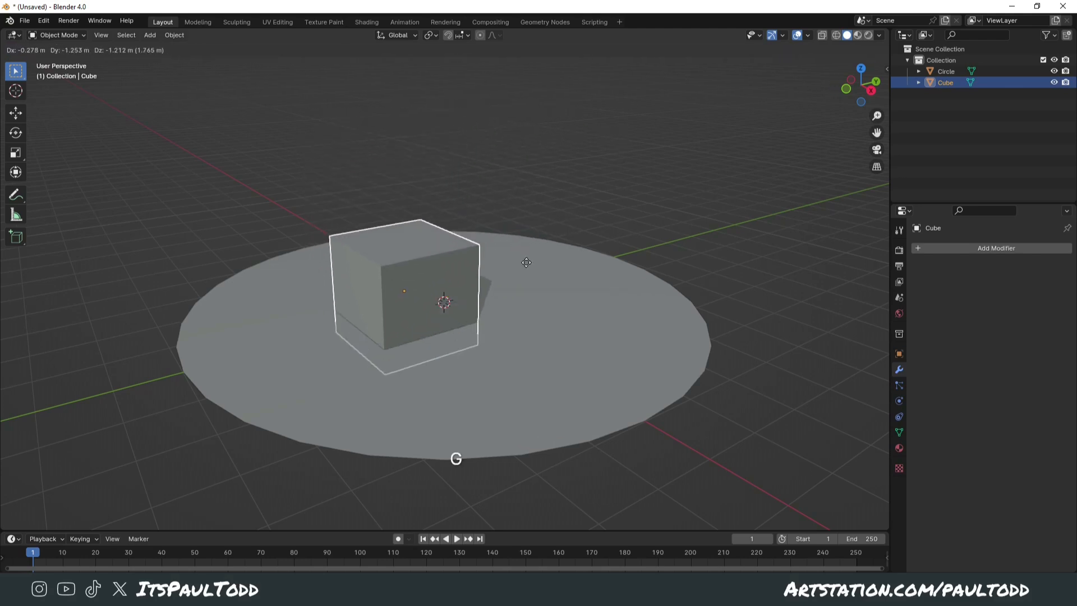
mouse_move(545, 249)
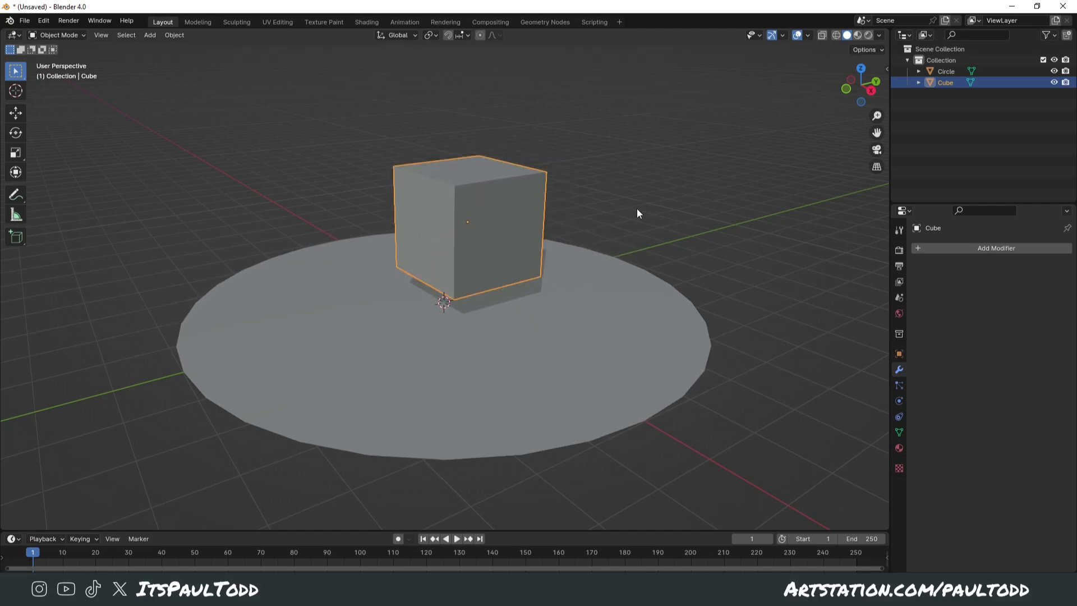
key("g")
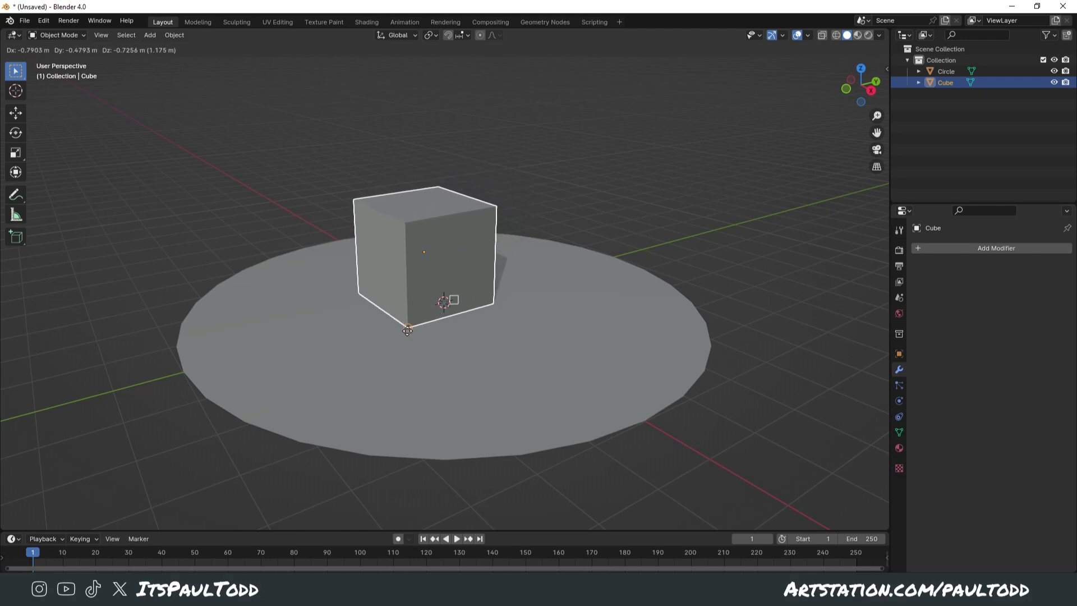
mouse_move(467, 347)
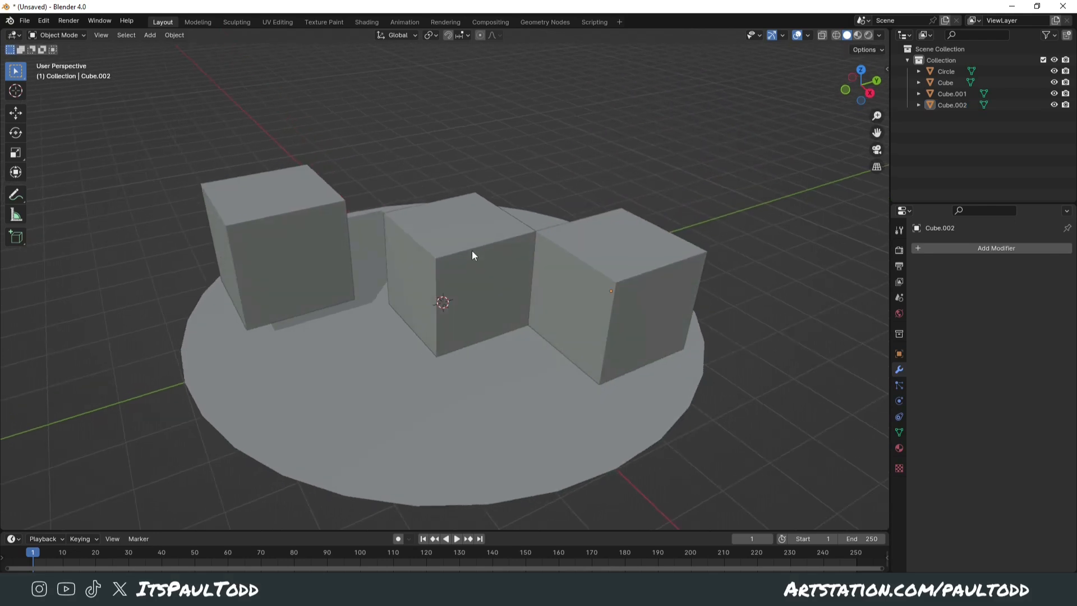
left_click(278, 260)
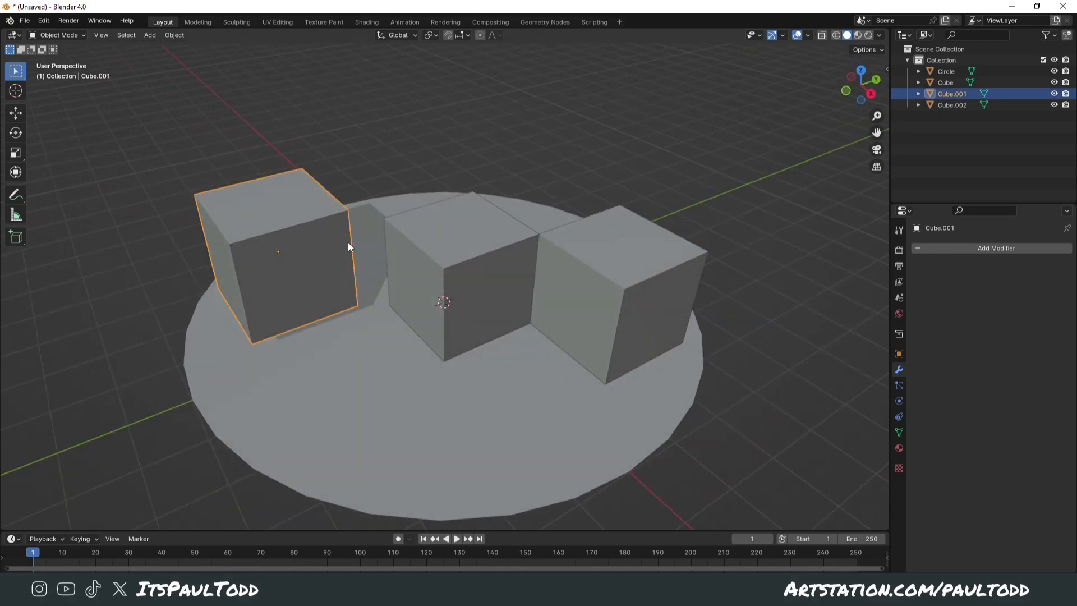
key("g")
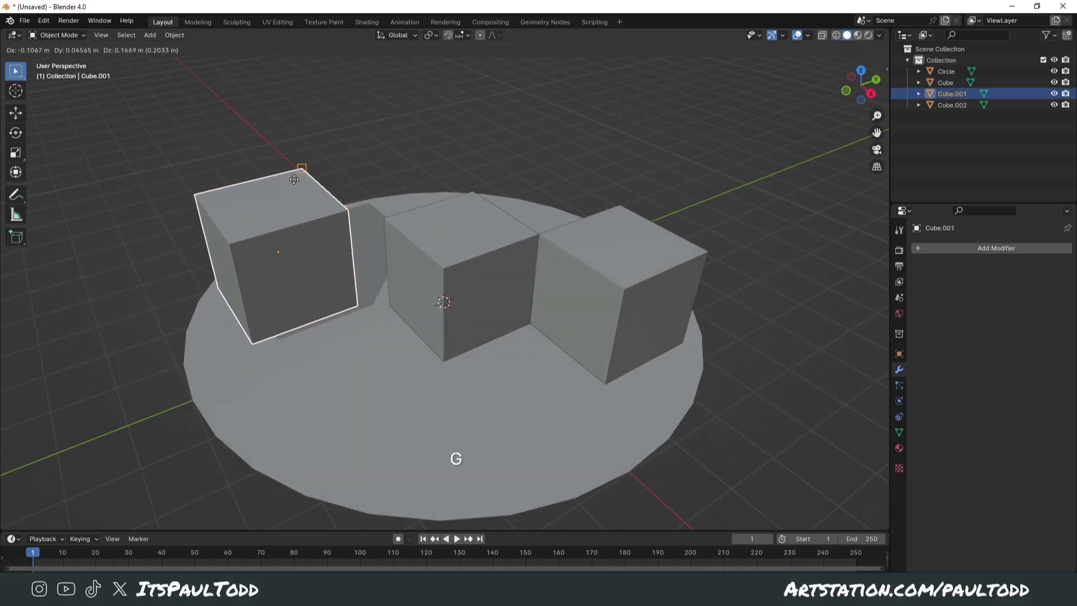
mouse_move(384, 218)
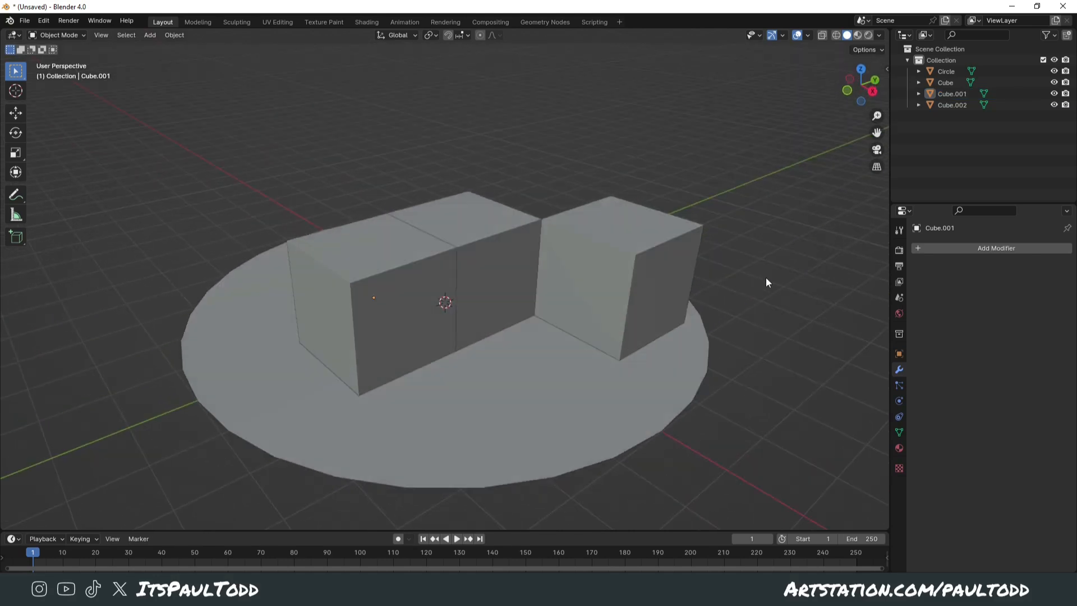
left_click(481, 309)
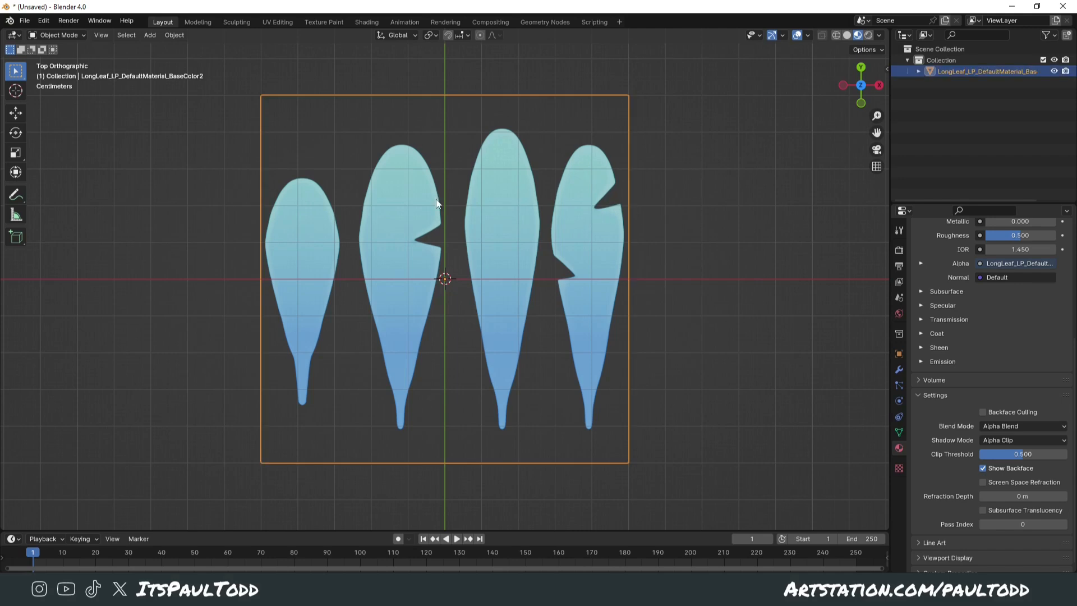
mouse_move(569, 233)
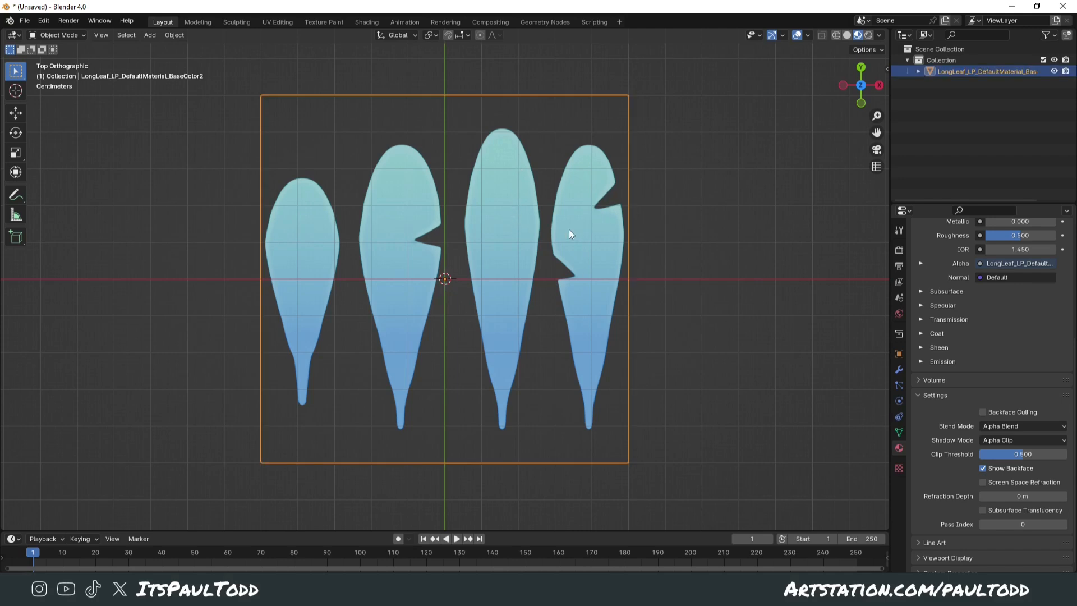
mouse_move(581, 166)
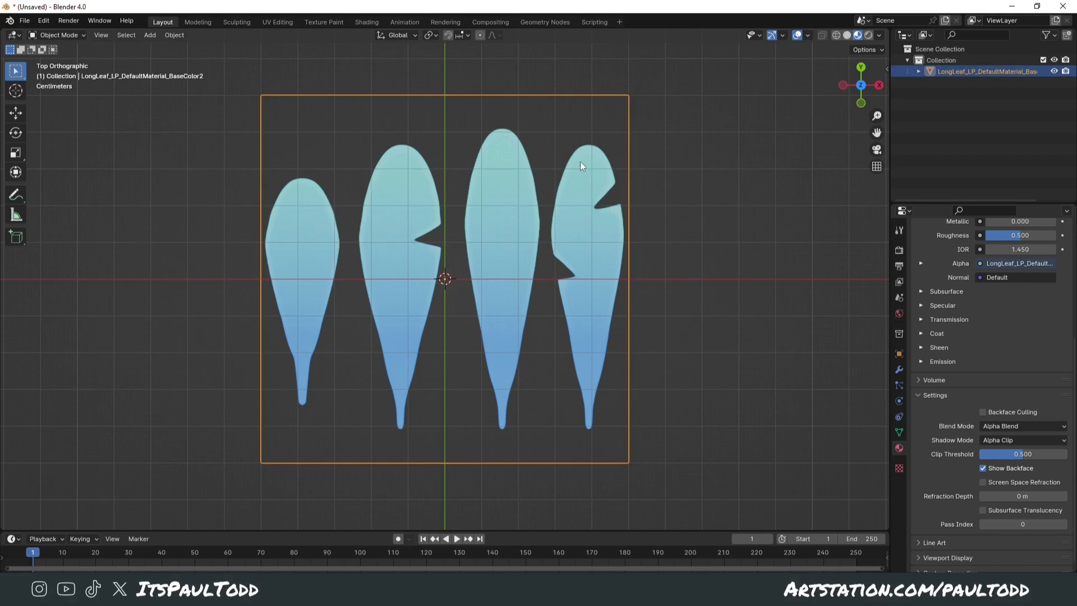
Step: Knife-cut an outline around the third leaf in Edit Mode, then bring up the Separate menu
key("Tab")
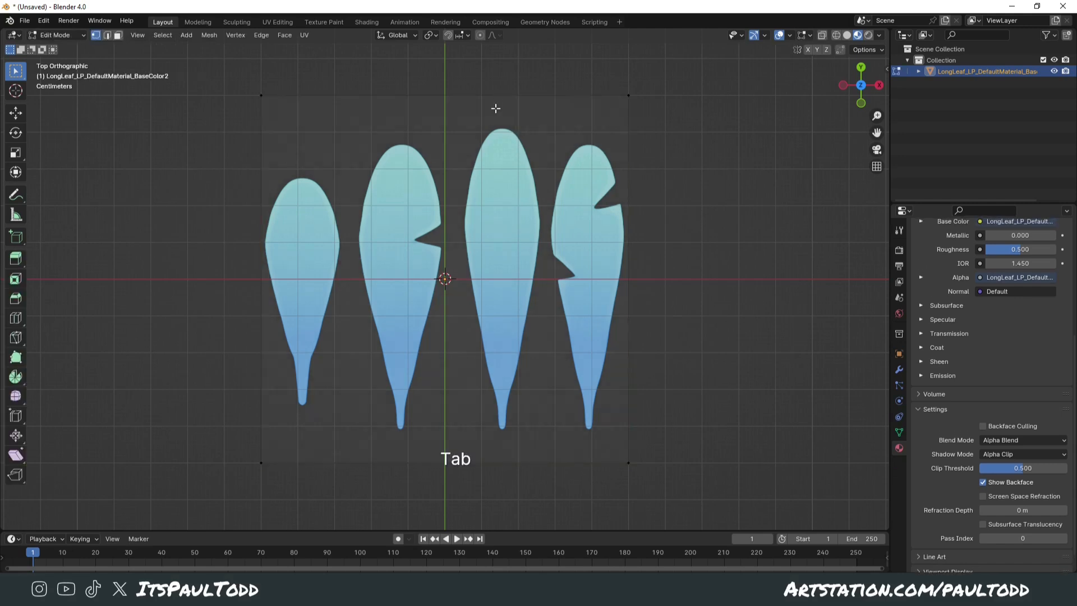
key("k")
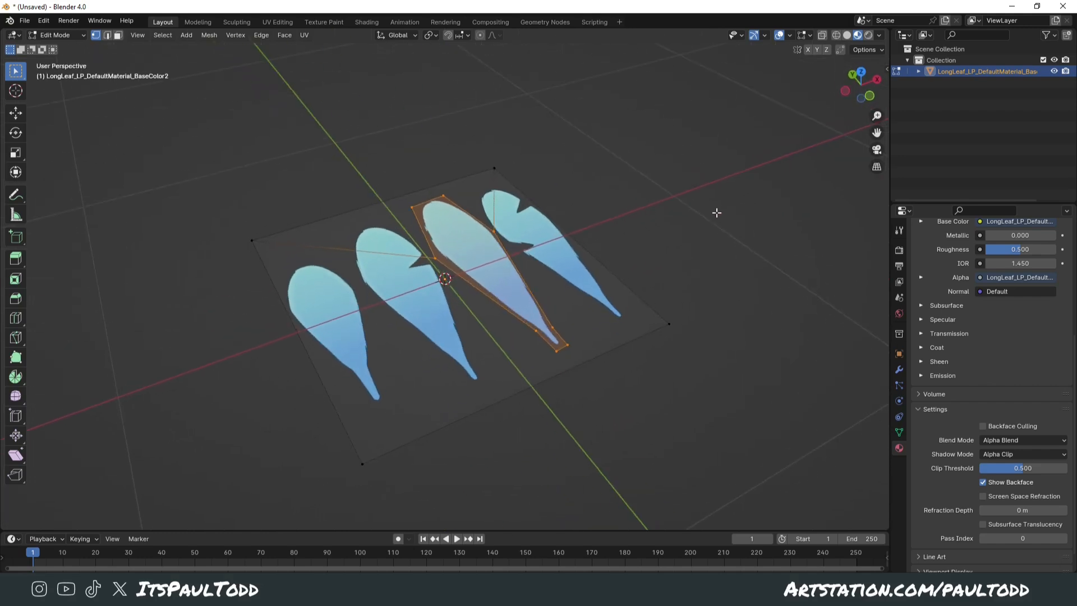
key("p")
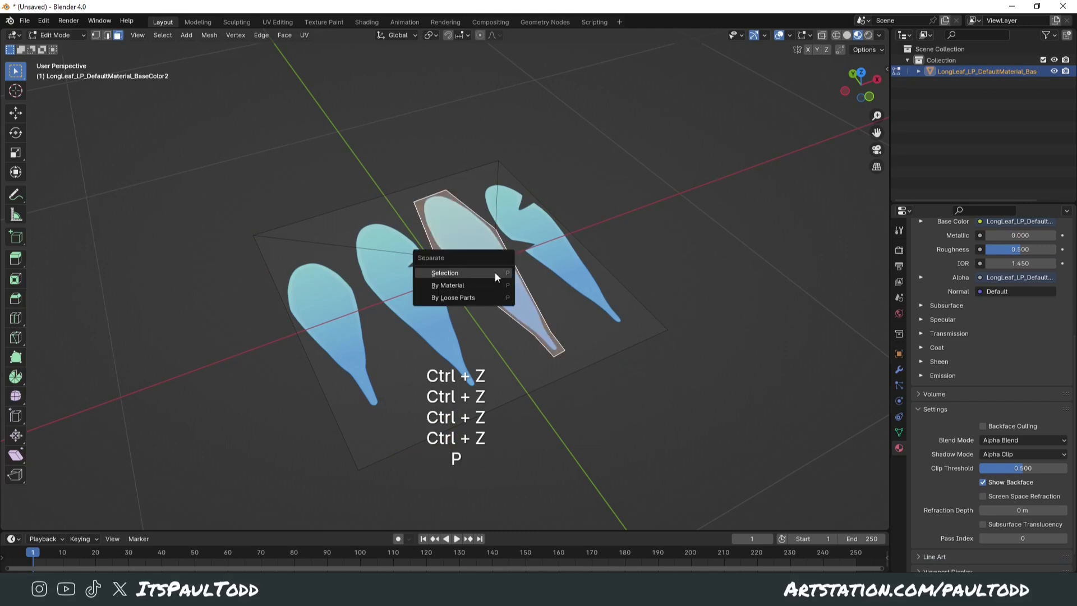
Step: Separate the cut leaf, add edge loops, and tilt it upward from its base
left_click(445, 273)
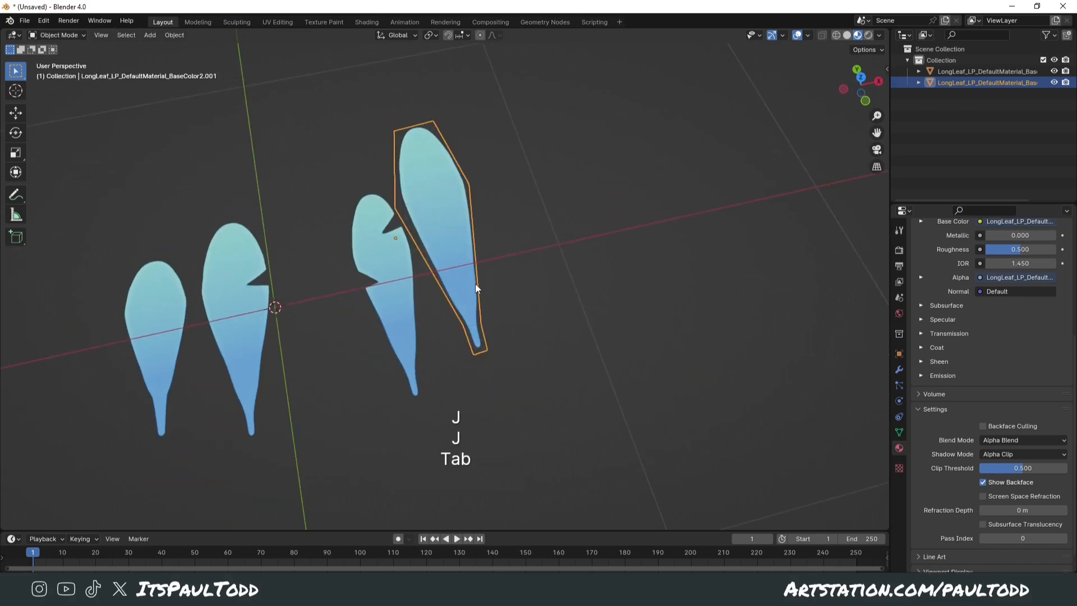
key("Tab")
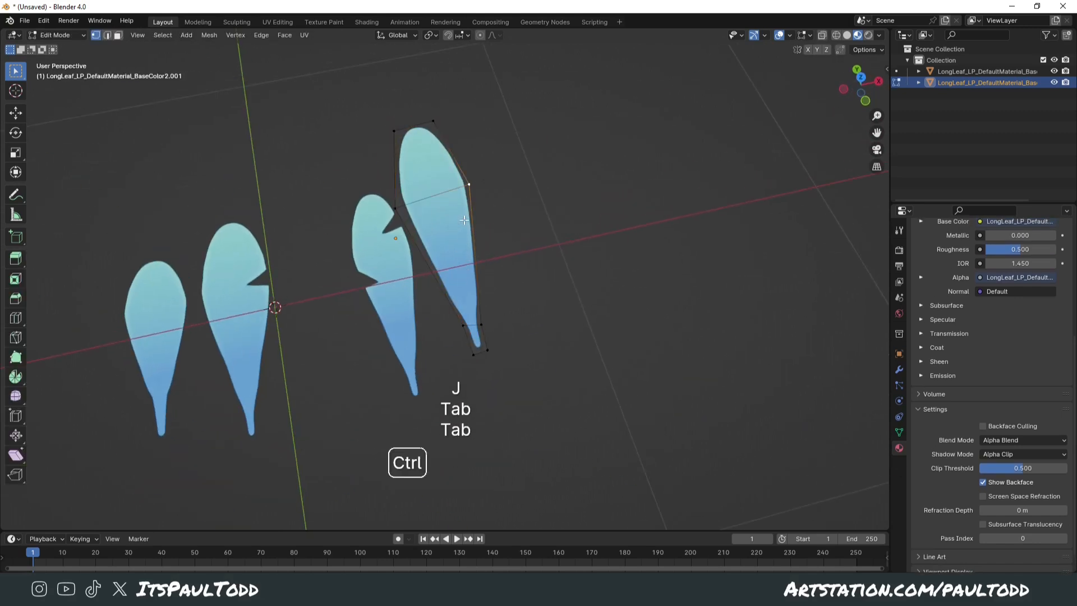
key("ctrl+r")
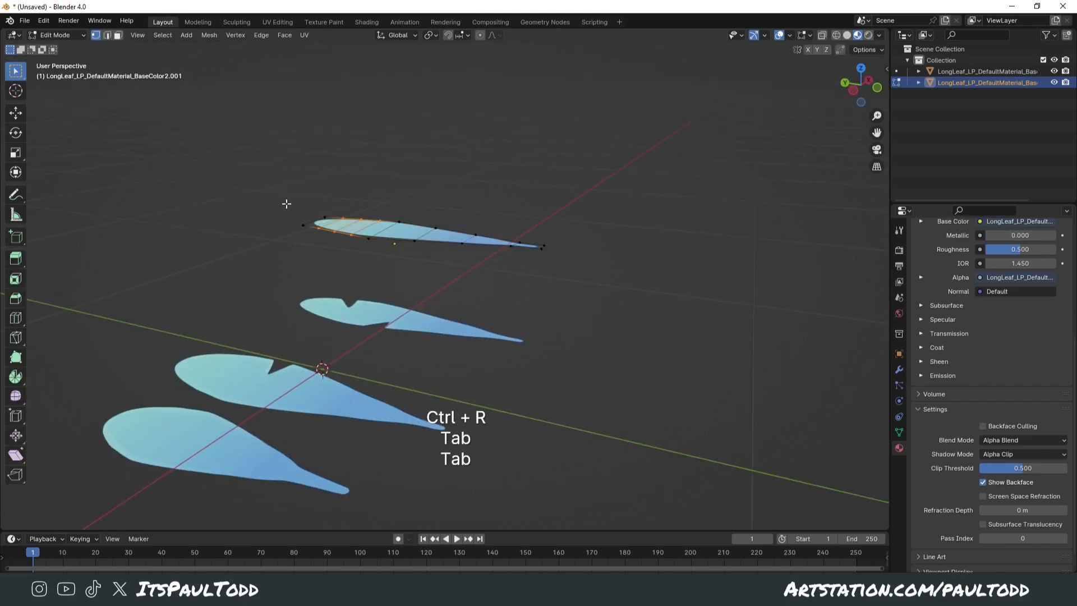
key("r")
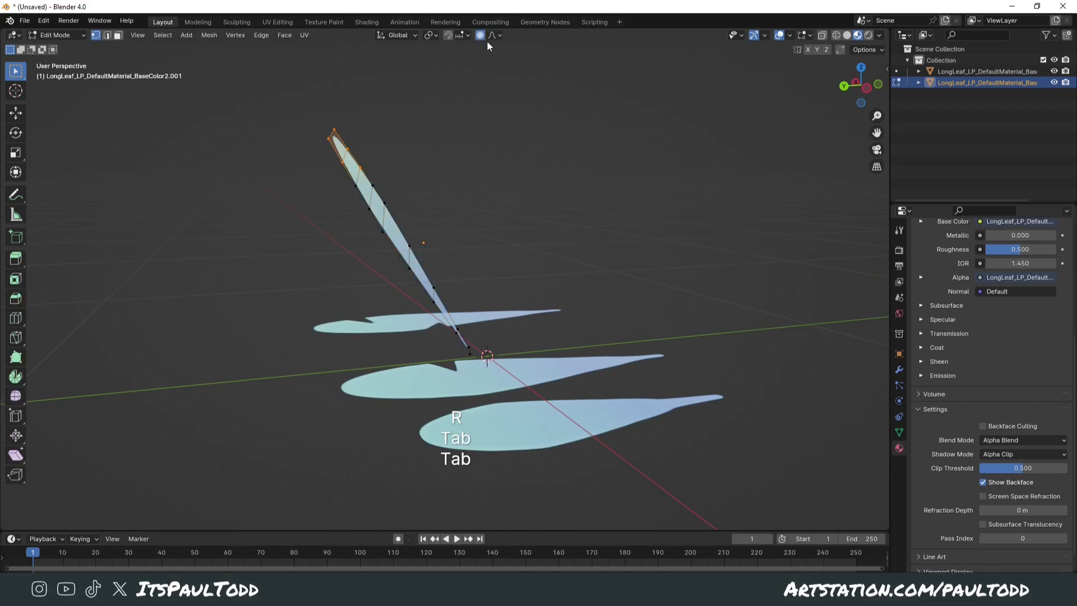
key("Tab")
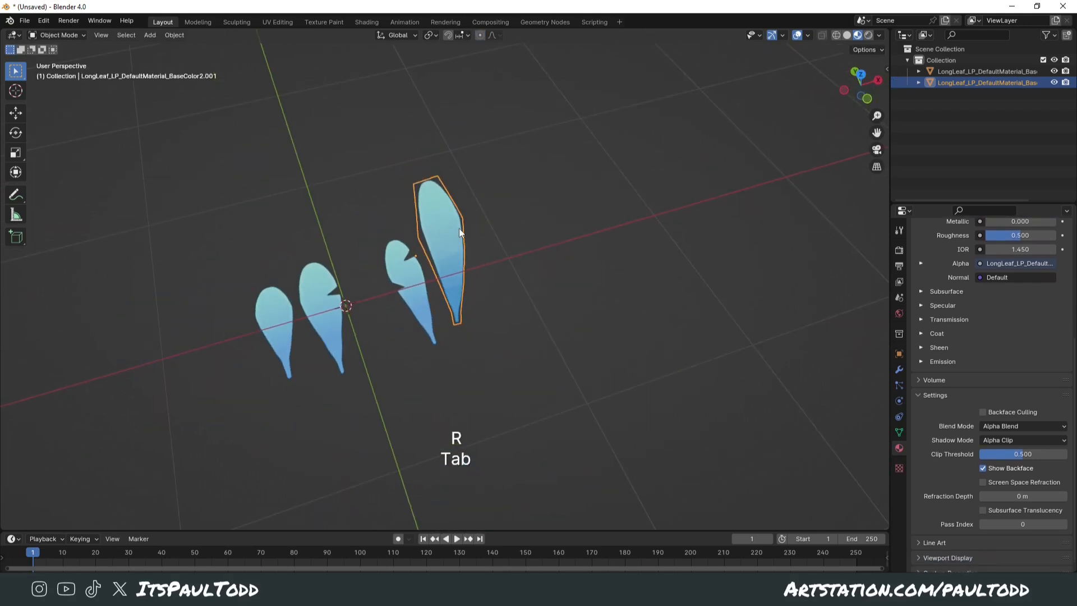
Step: Add loop cuts to another leaf, then knife-cut the remaining leaf card
key("Tab")
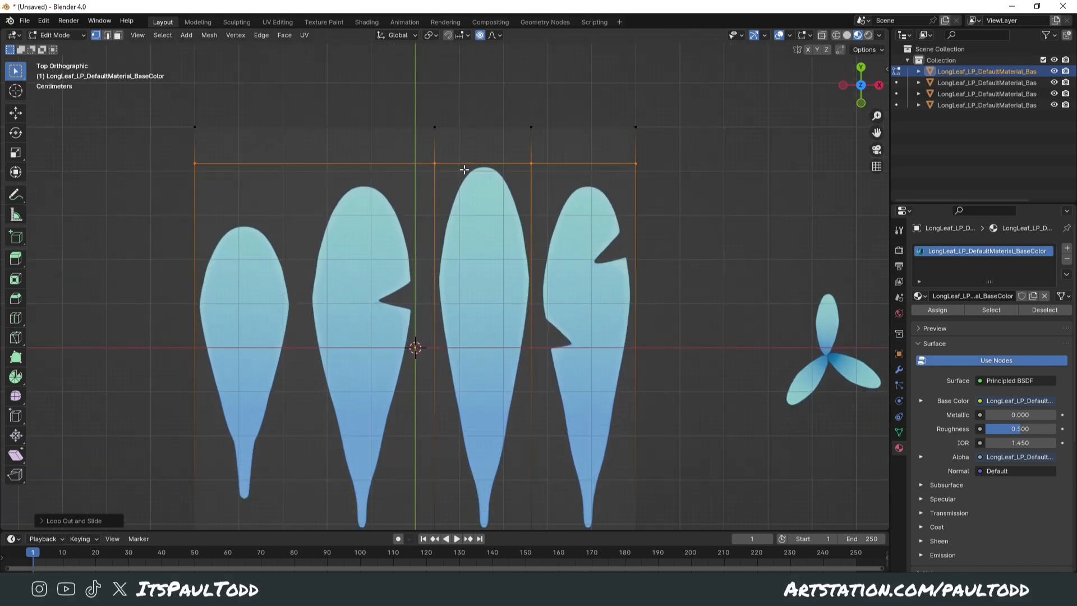
key("Ctrl+R")
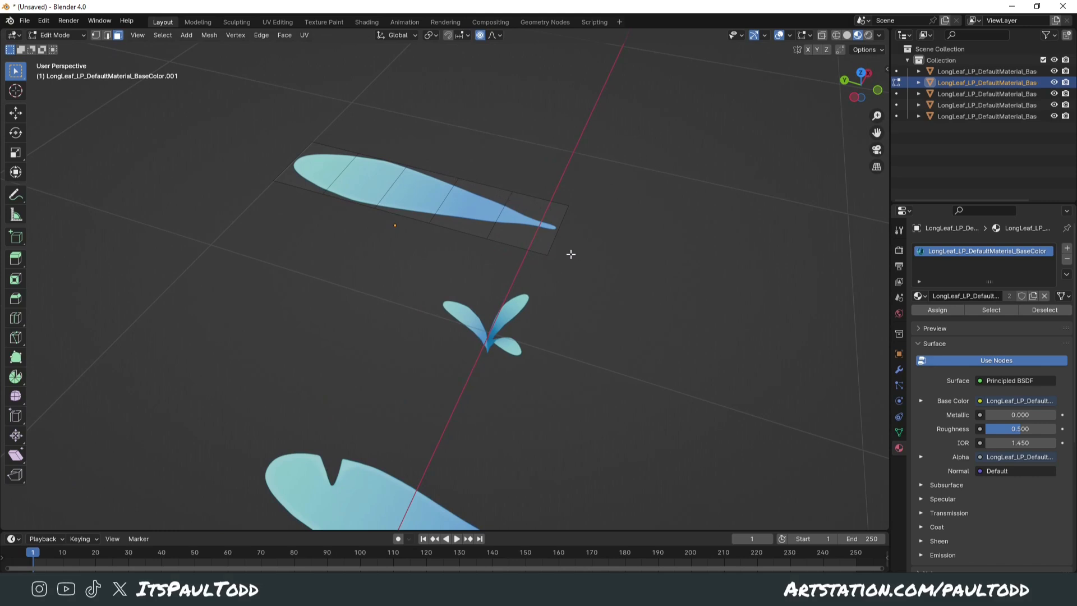
mouse_move(569, 245)
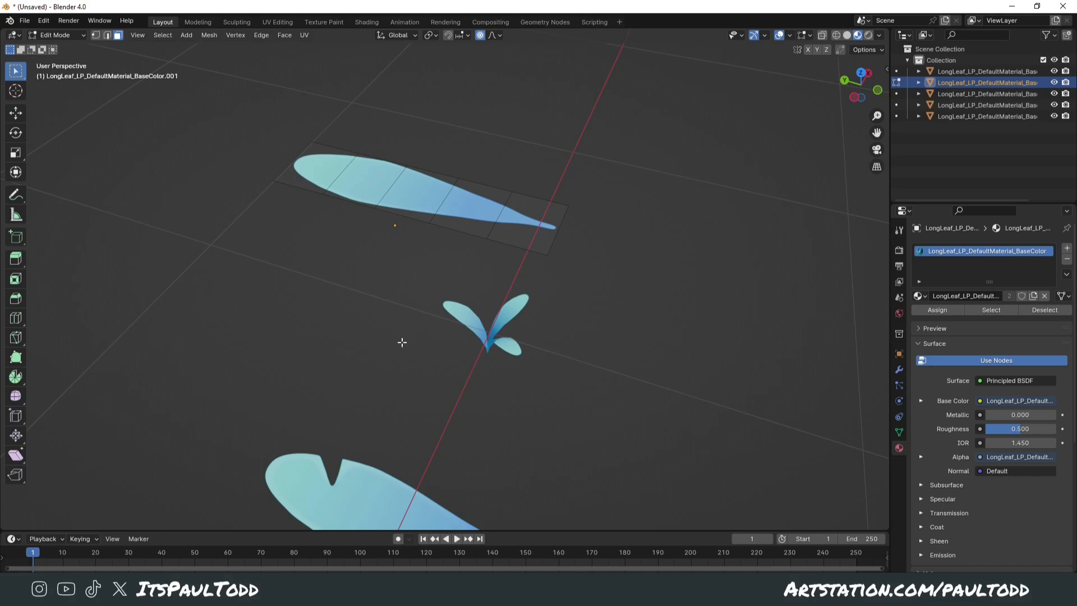
mouse_move(511, 317)
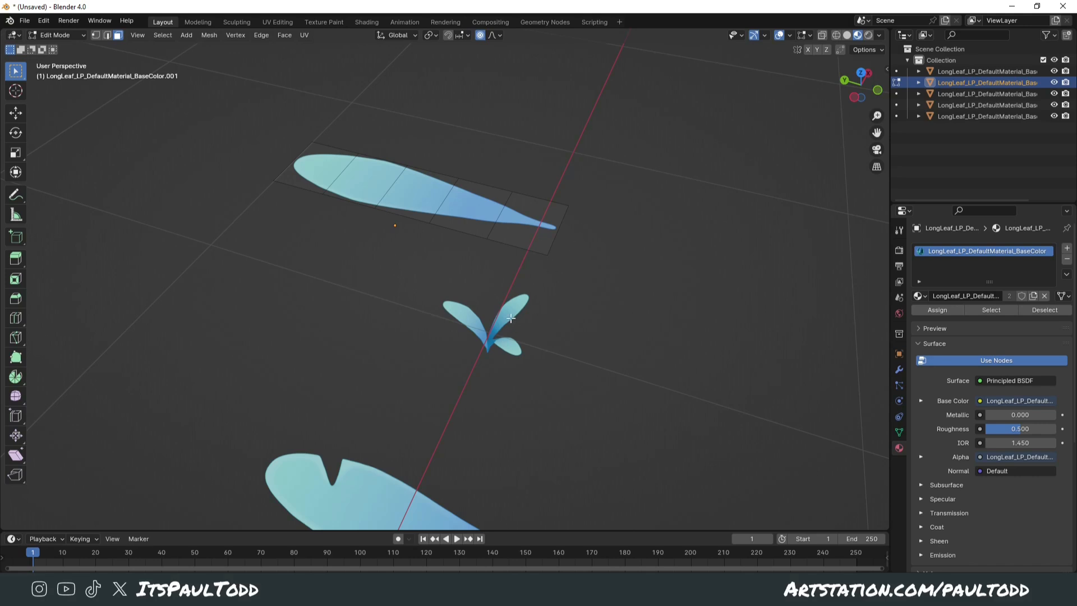
key("Tab")
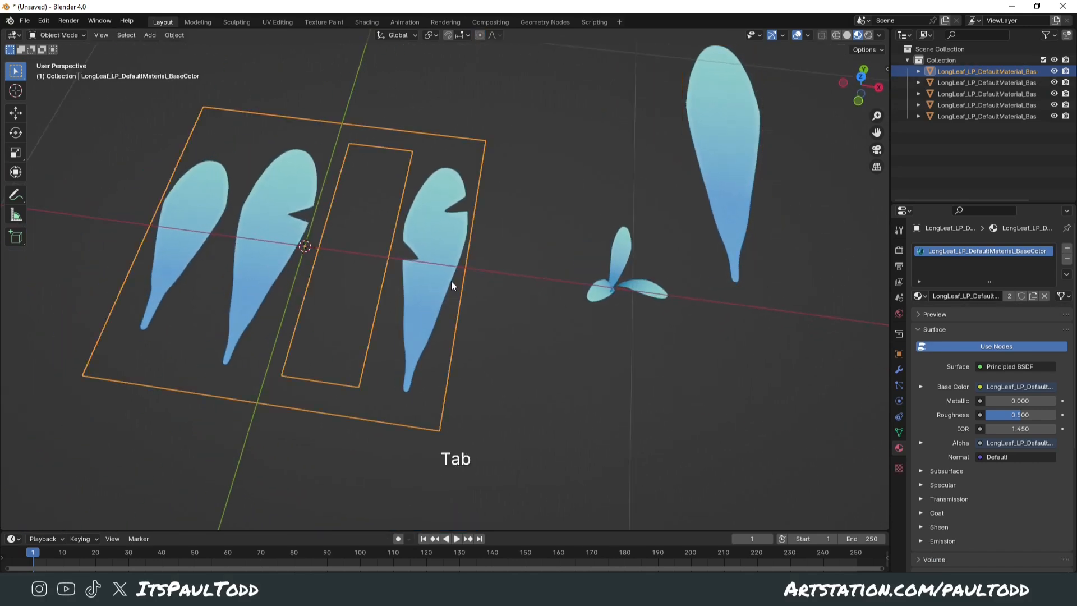
key("Tab")
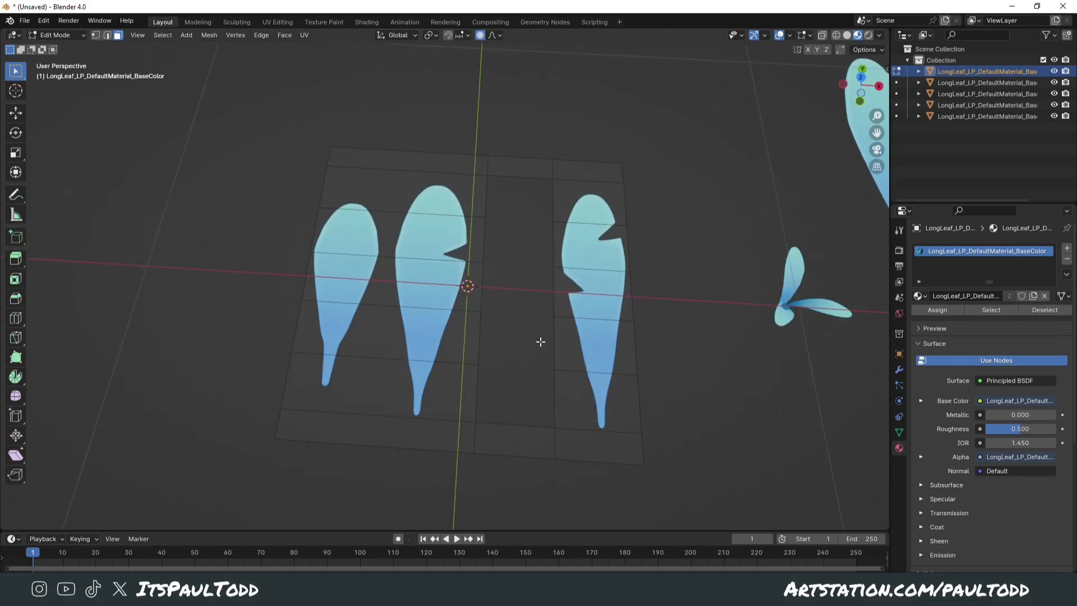
key("k")
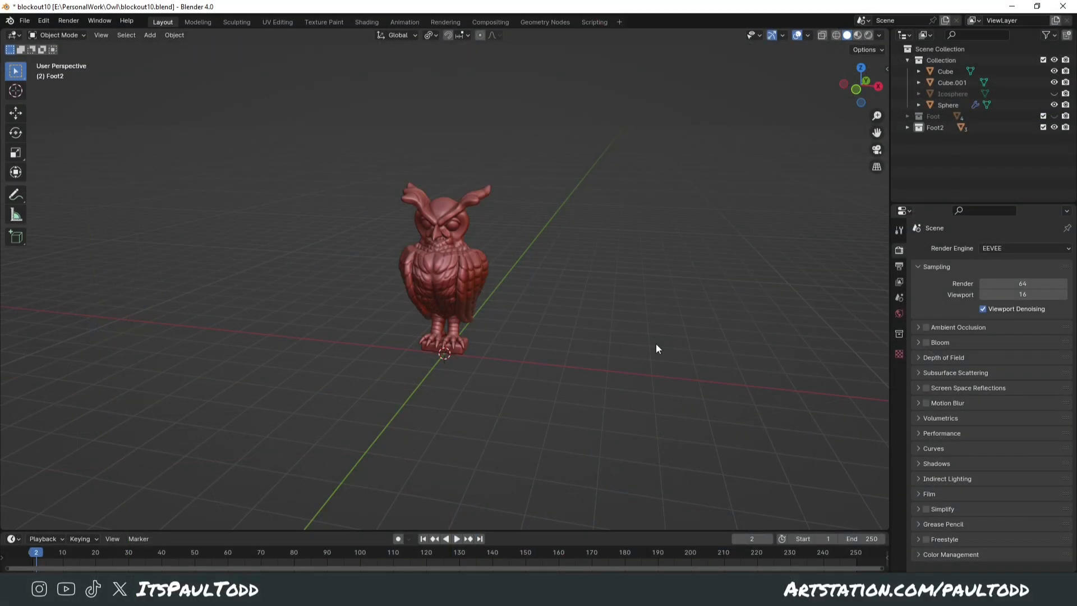
mouse_move(566, 379)
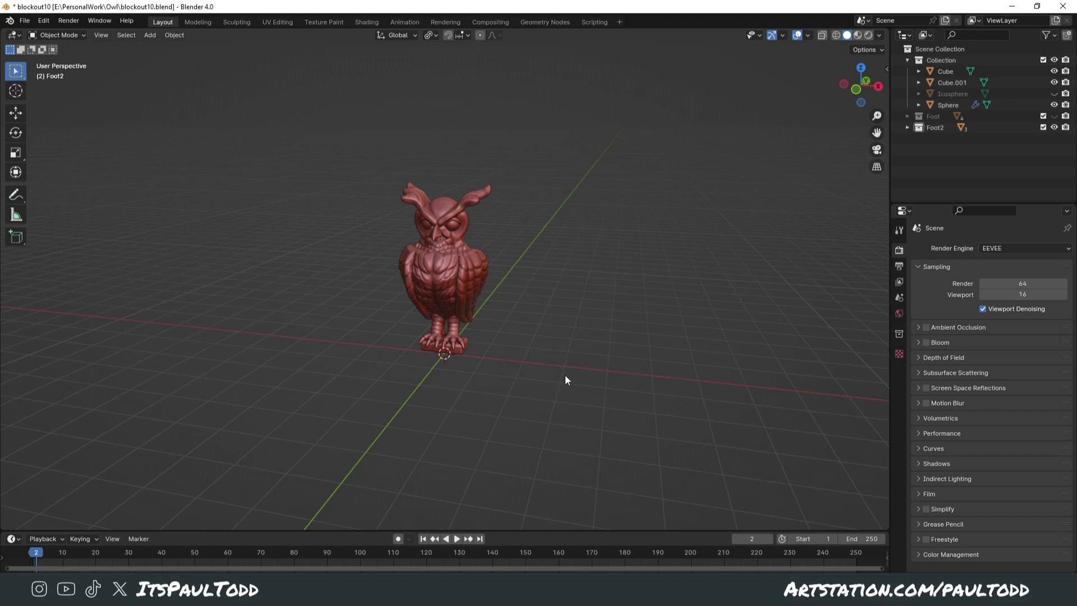
Step: Add a camera and move and rotate it so the owl sits in frame
key("shift+a")
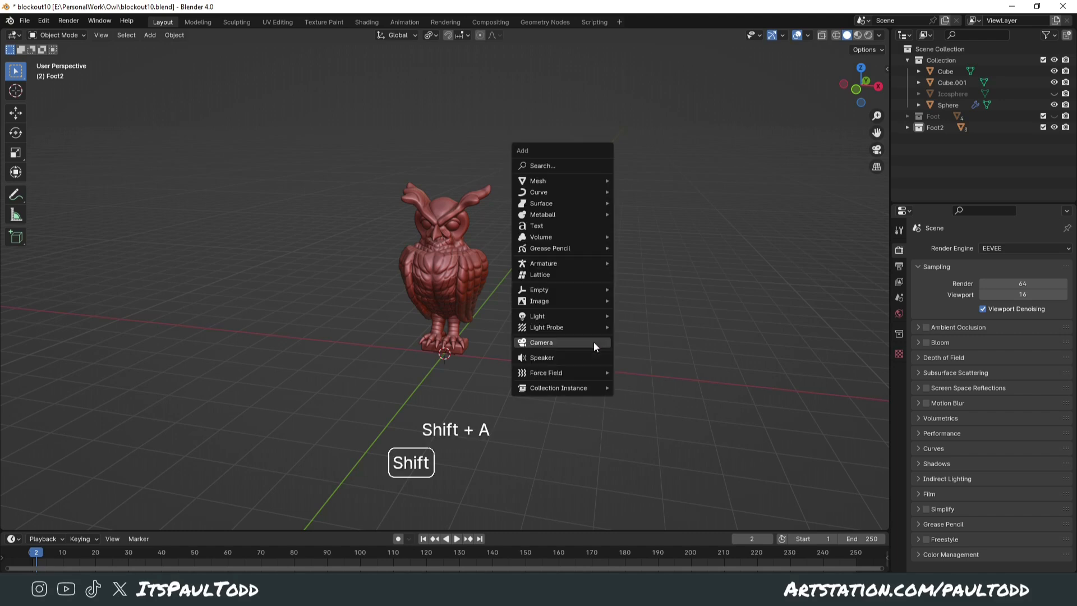
left_click(541, 342)
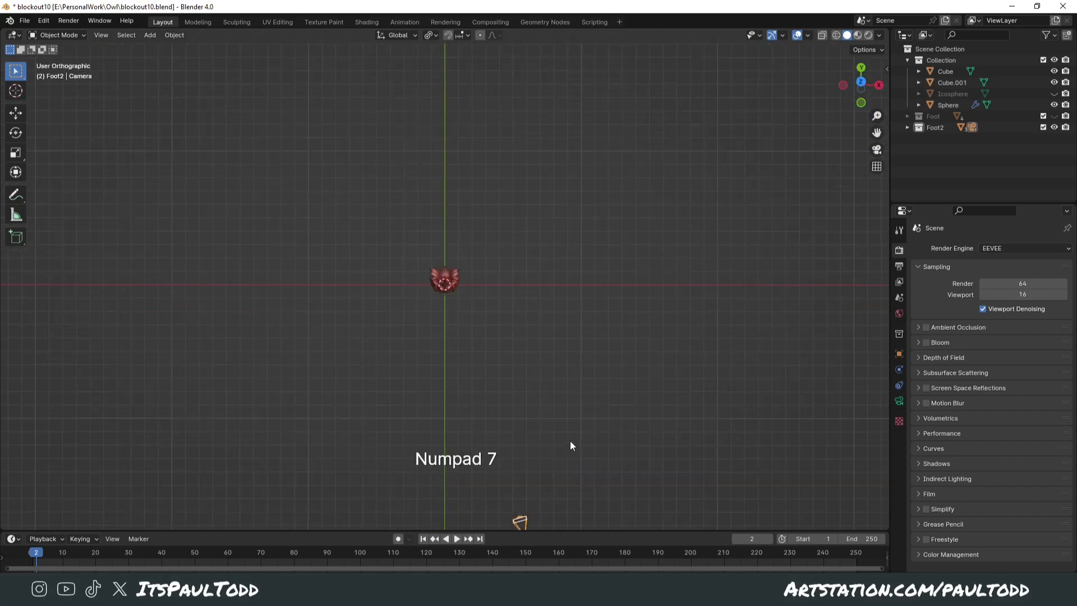
key("g")
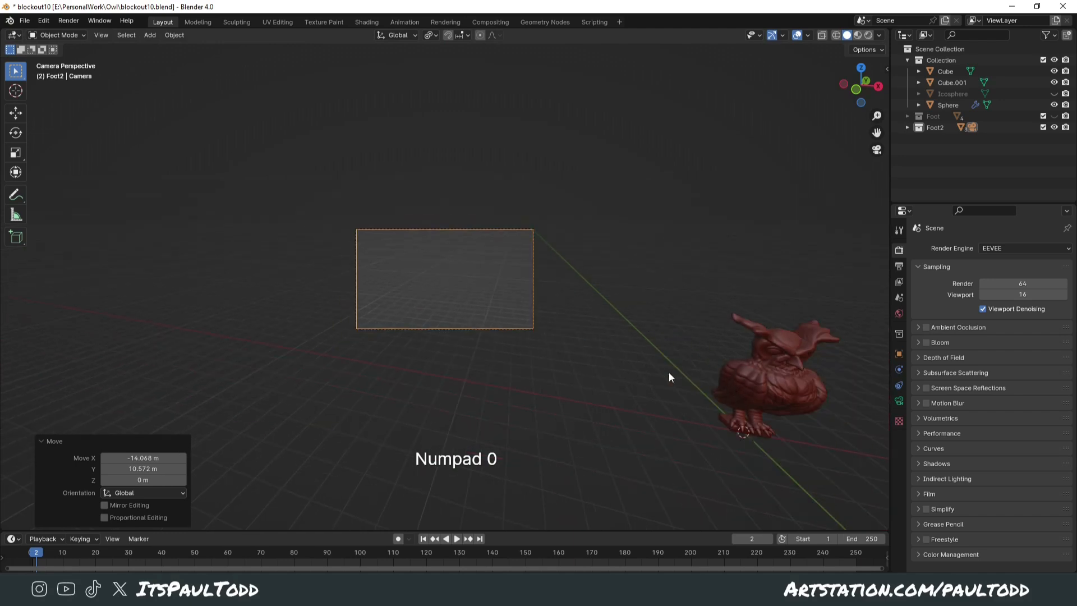
key("r")
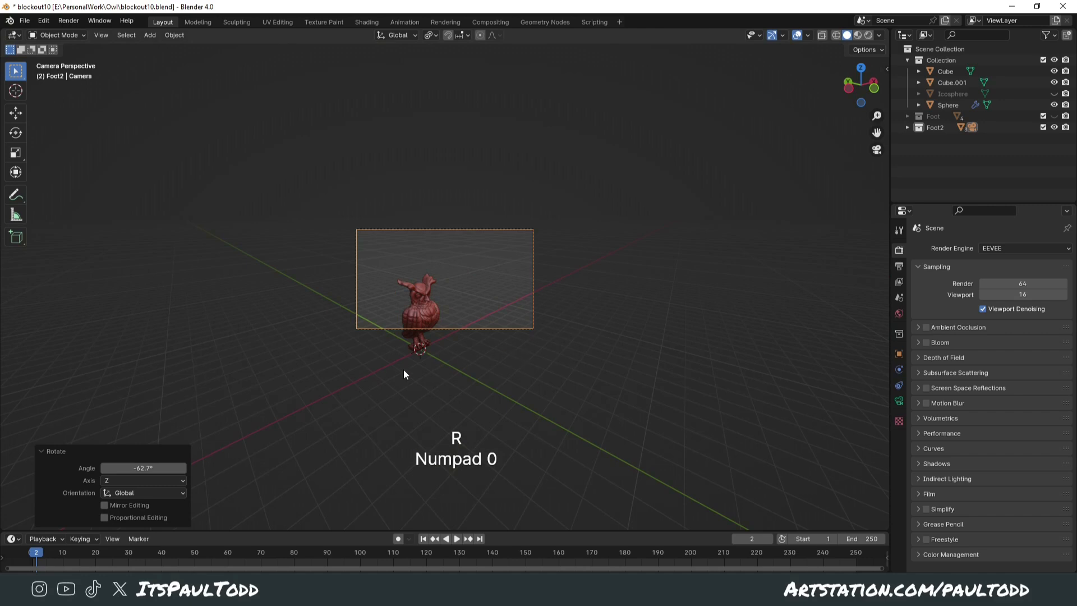
key("g")
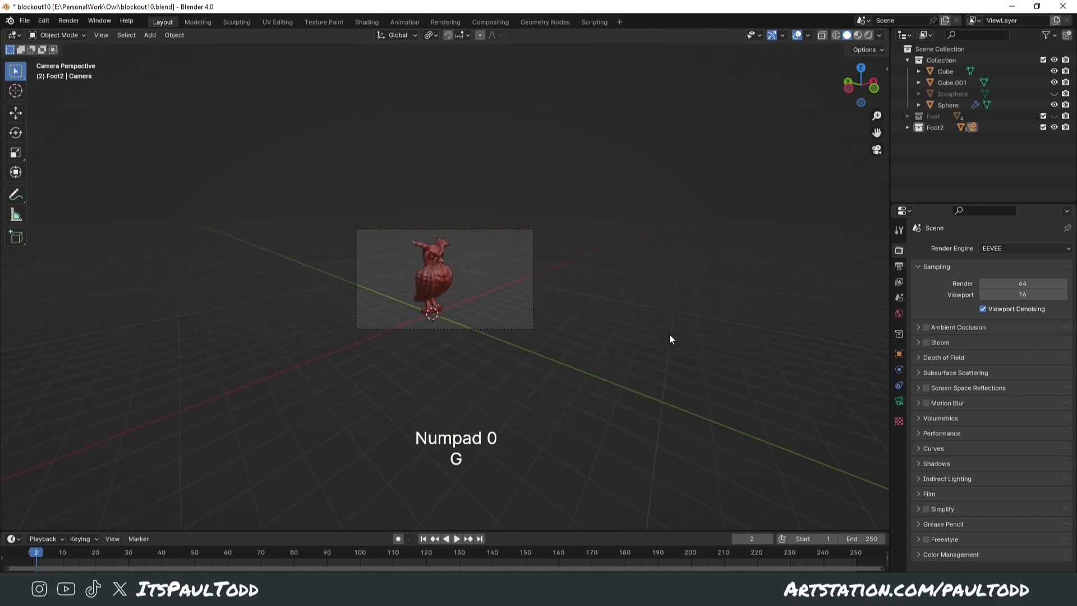
key("Numpad0")
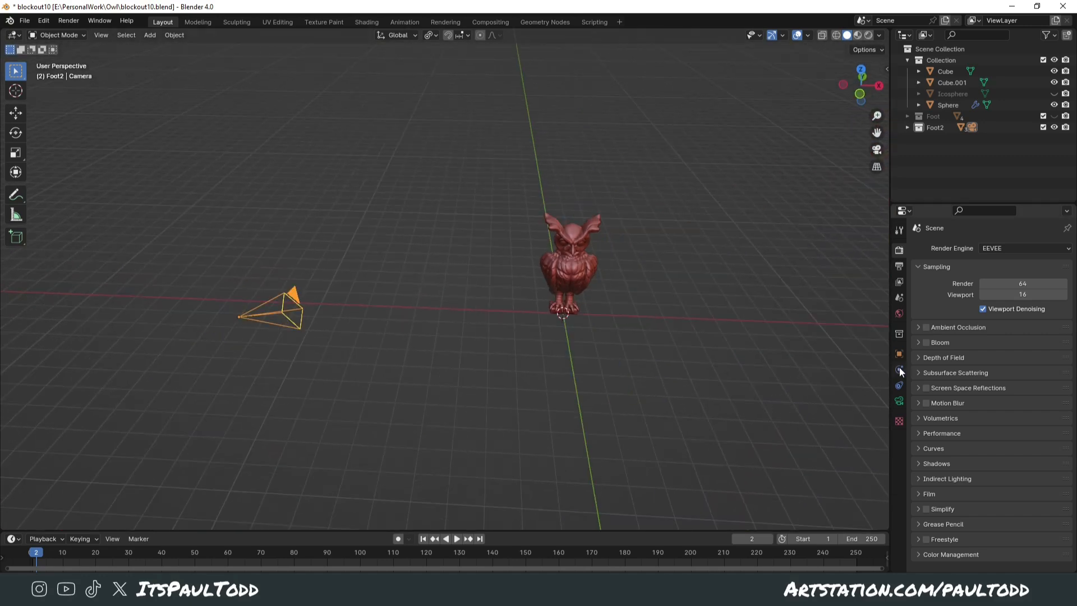
Step: Give the camera a Track To constraint on Retopo_Icosphere and test by moving it
left_click(899, 385)
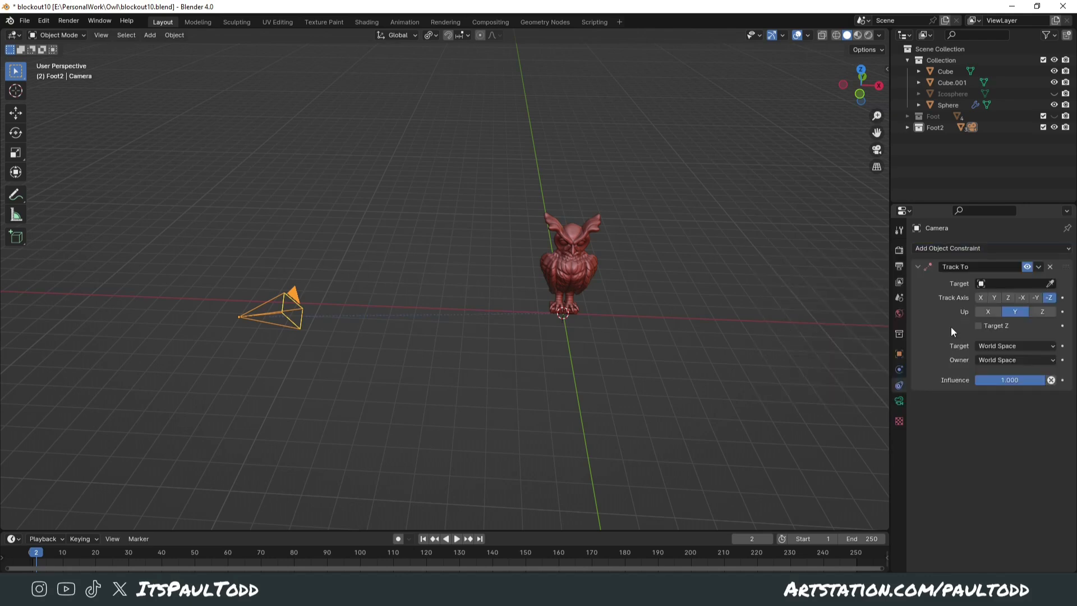
mouse_move(573, 264)
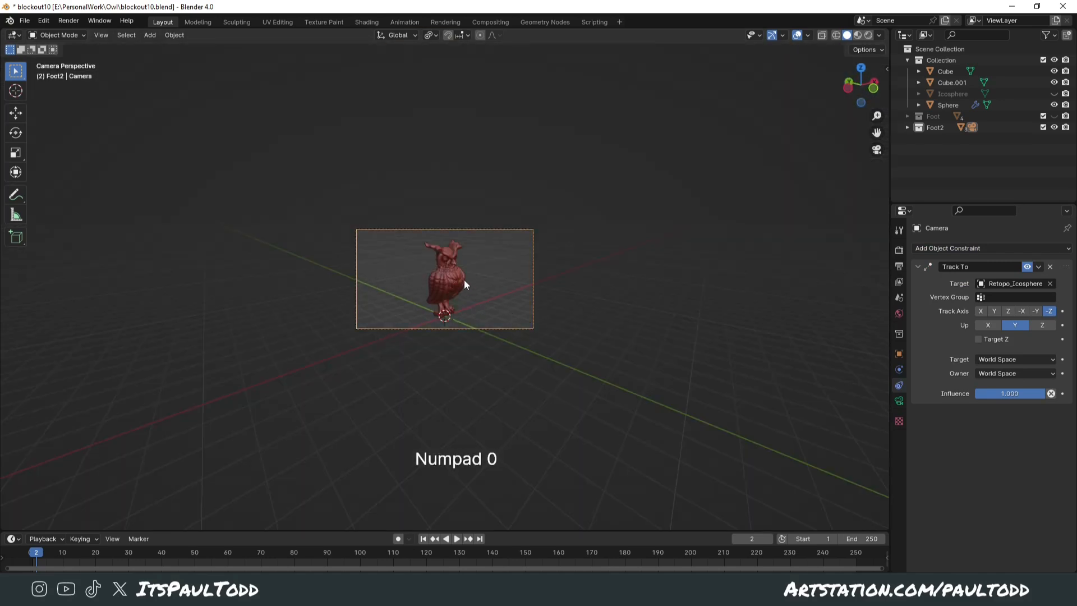
key("g")
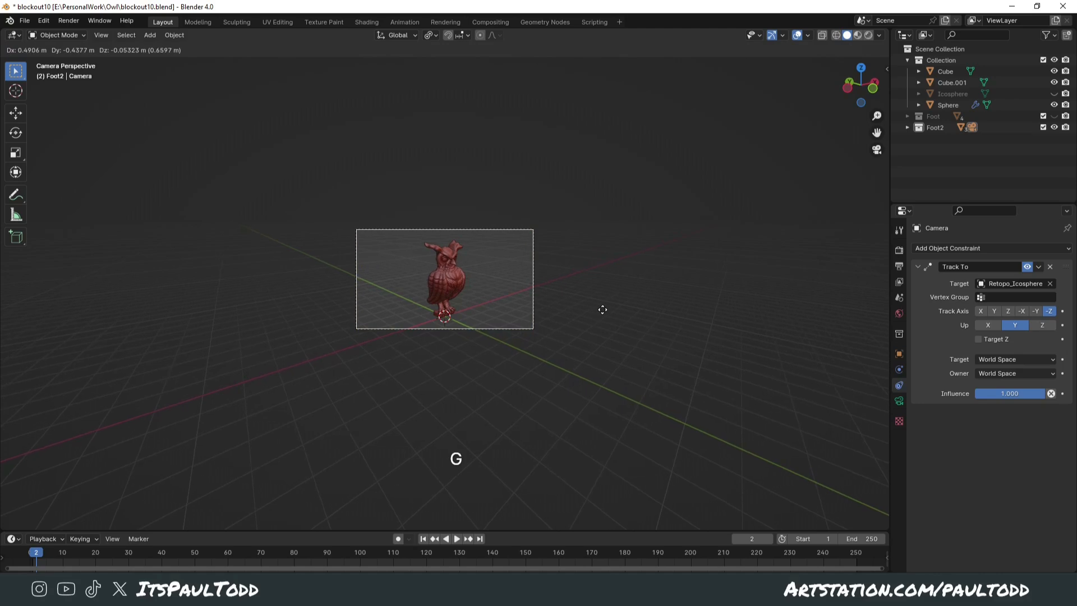
mouse_move(793, 386)
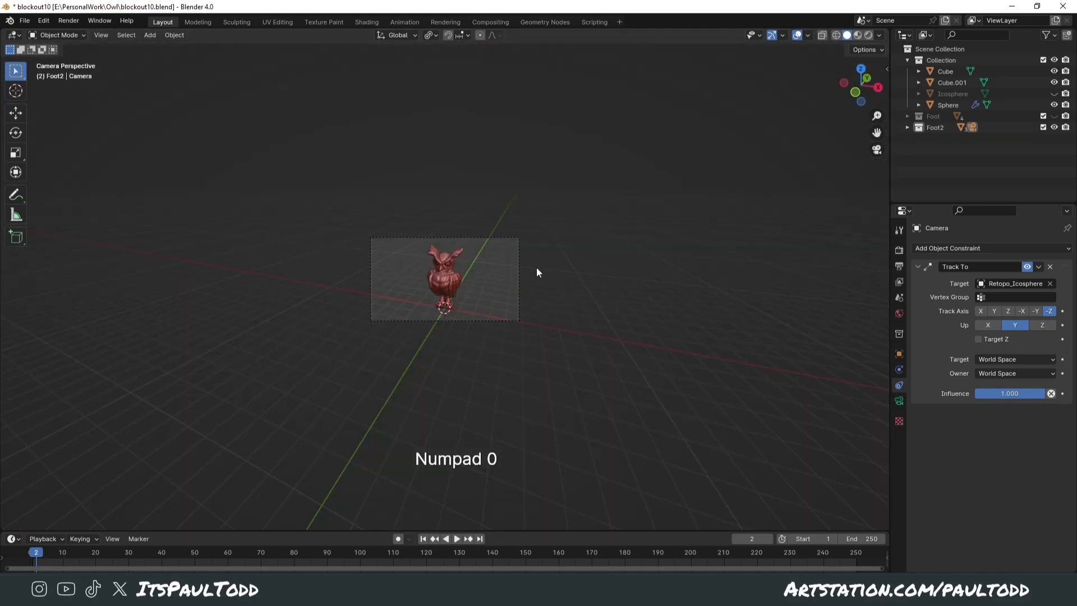
key("Numpad0")
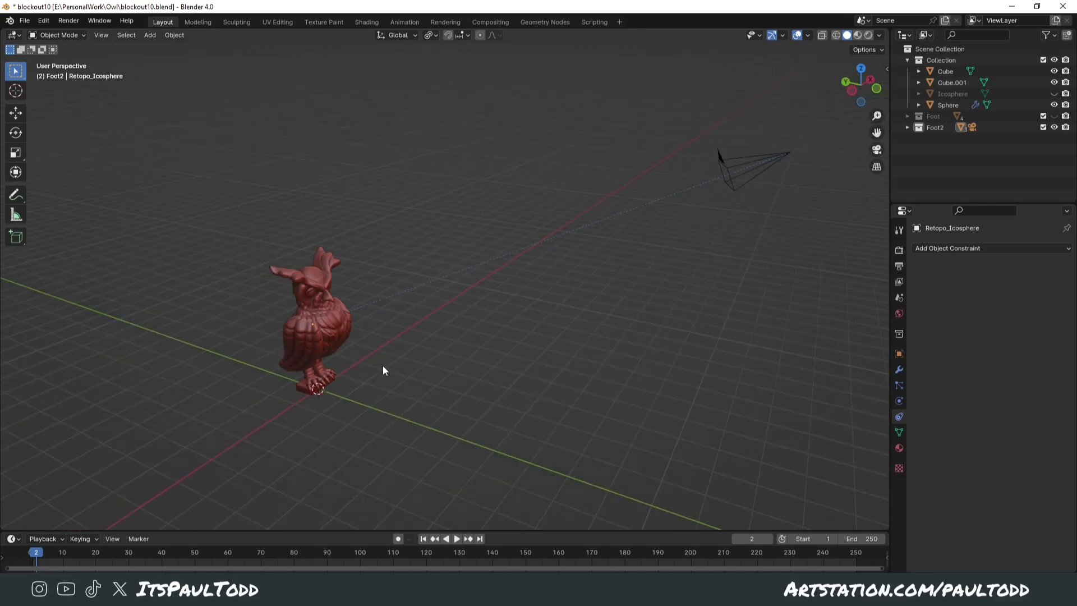
Step: Add an area light, undo a light change, and reposition the warm light around the owl
key("shift+a")
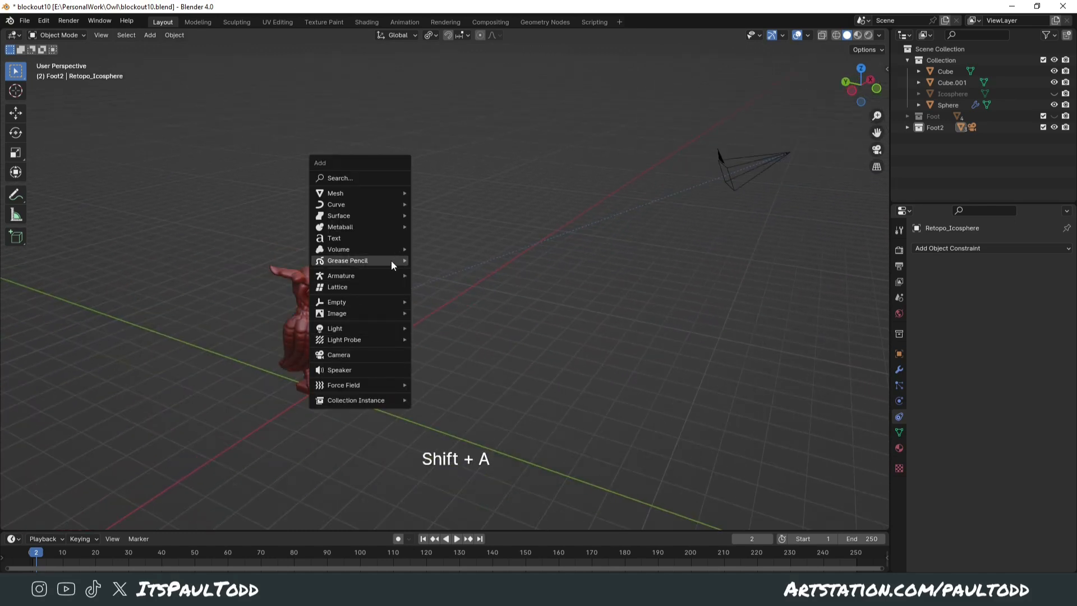
left_click(336, 301)
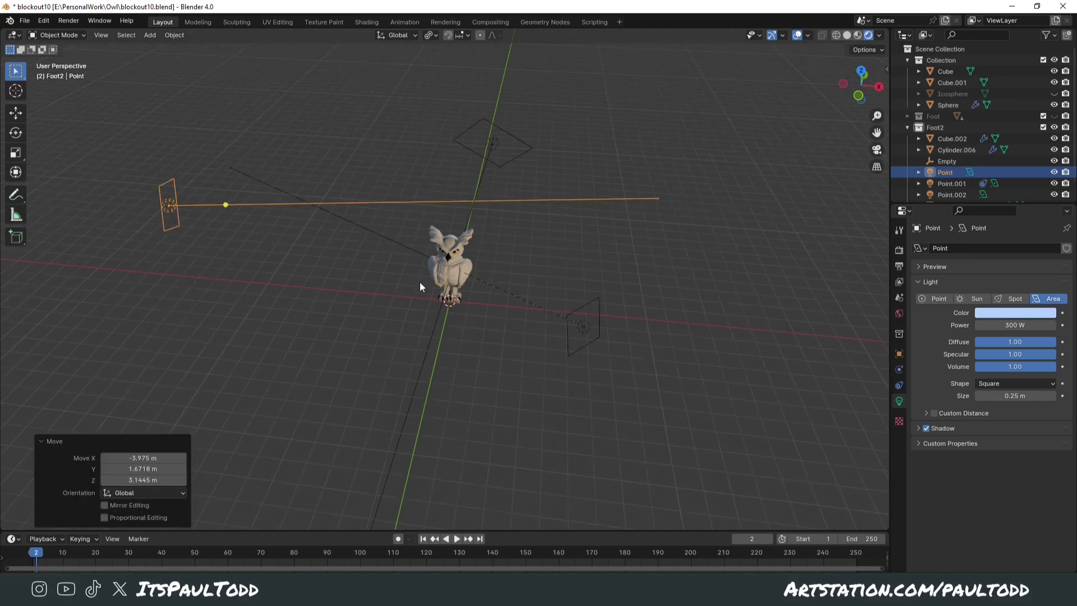
key("ctrl+z")
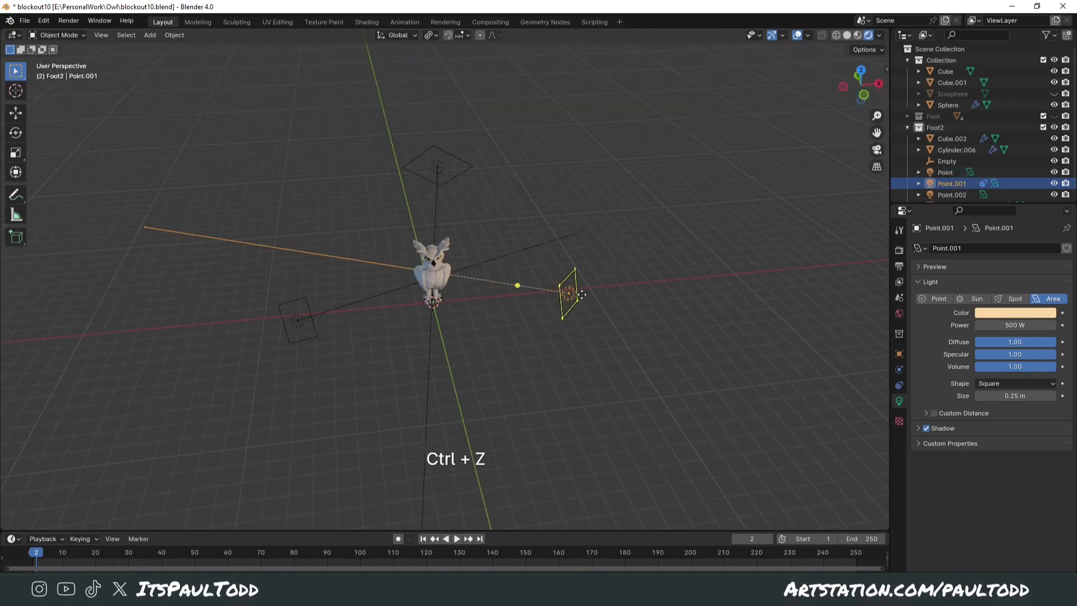
key("g")
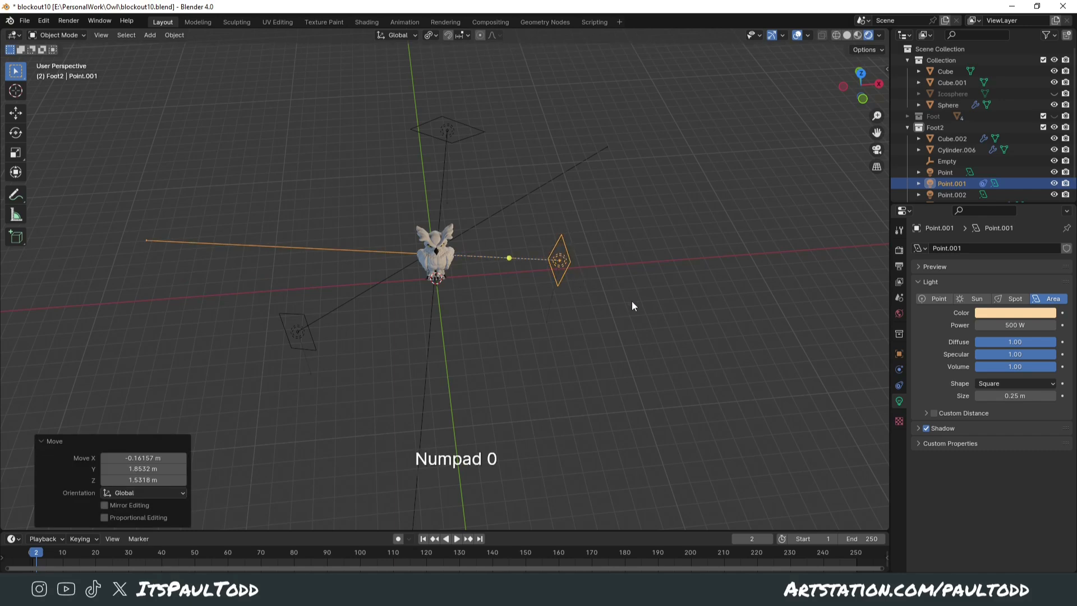
key("g")
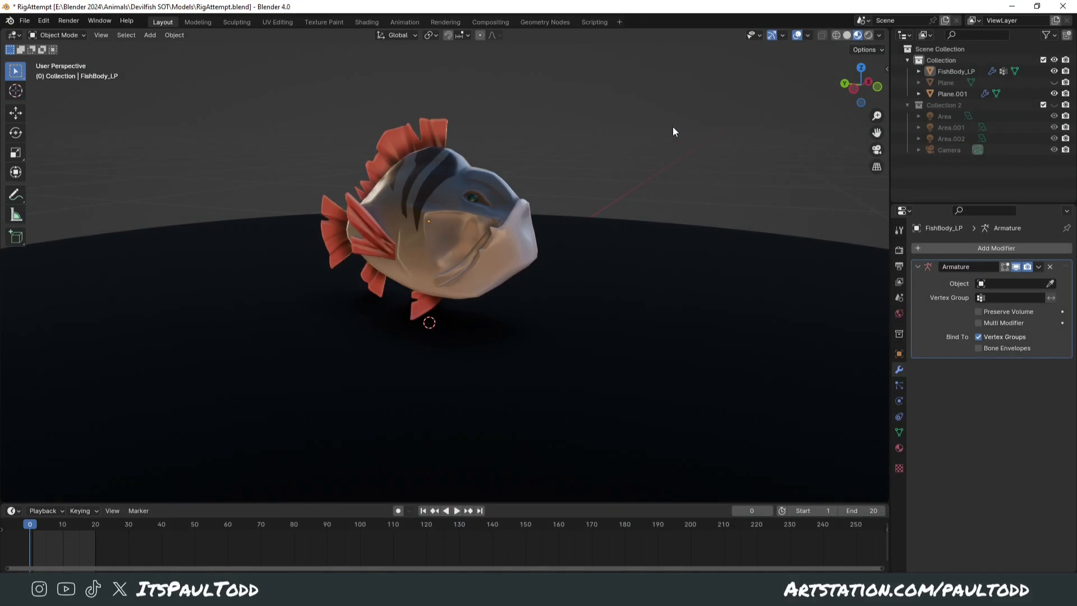
mouse_move(597, 174)
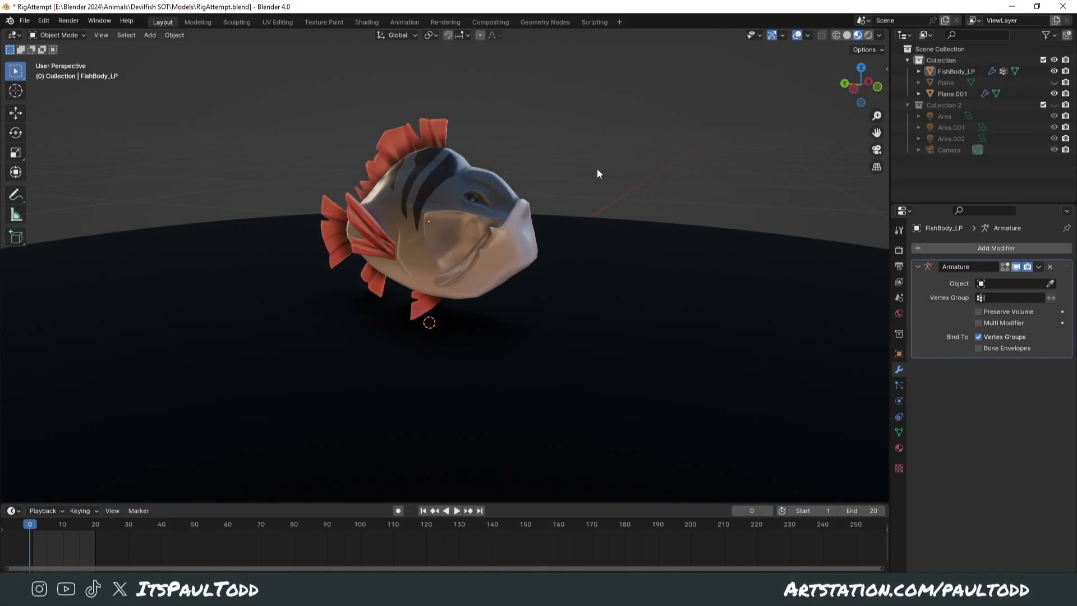
mouse_move(517, 234)
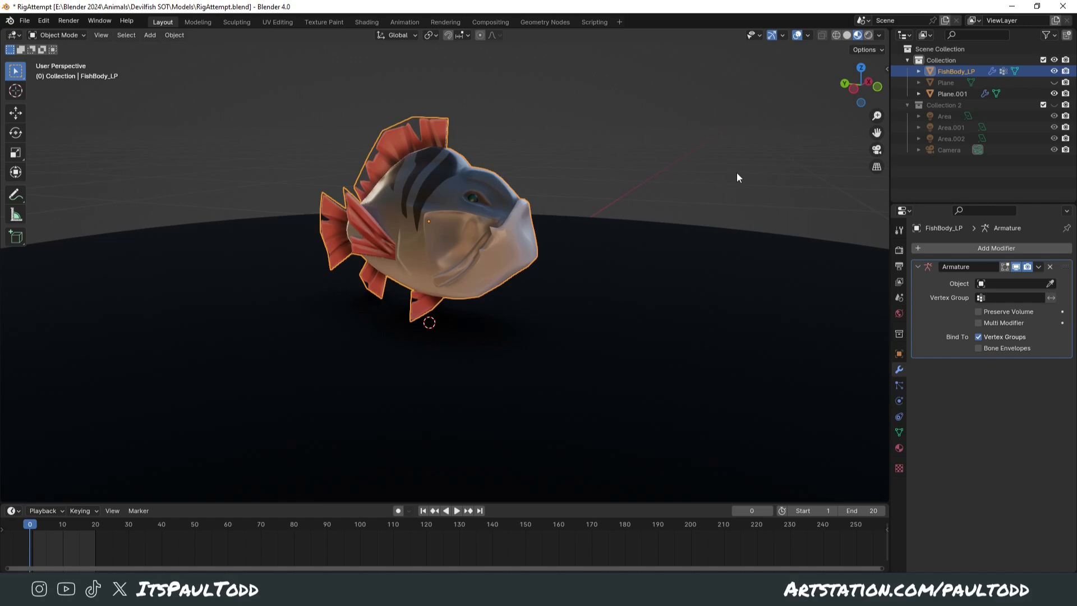
Step: Select FishBody_LP in the fish scene and start scaling it
key("s")
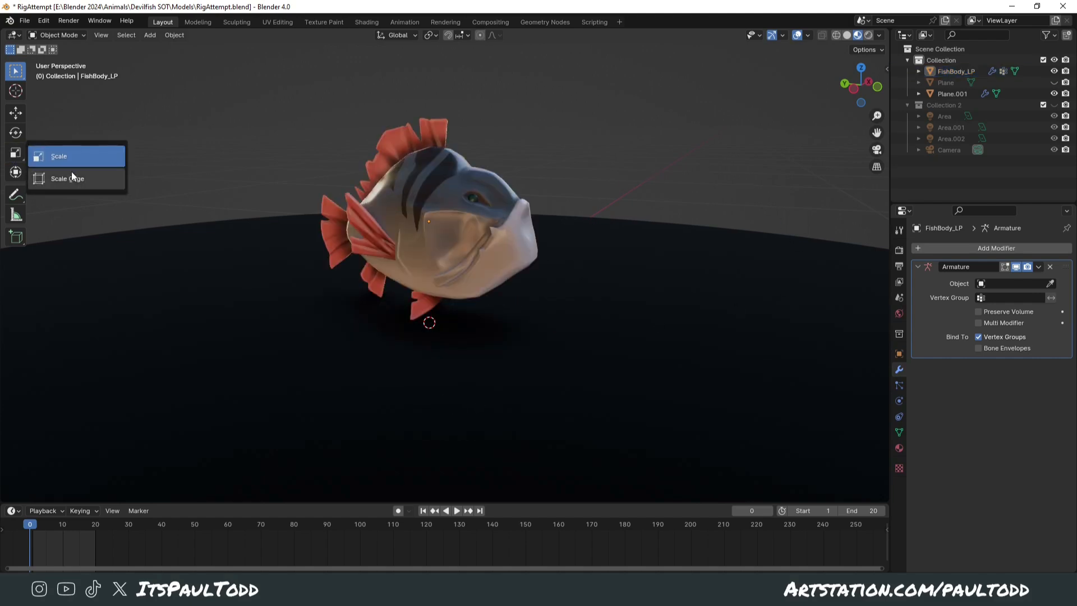
mouse_move(67, 178)
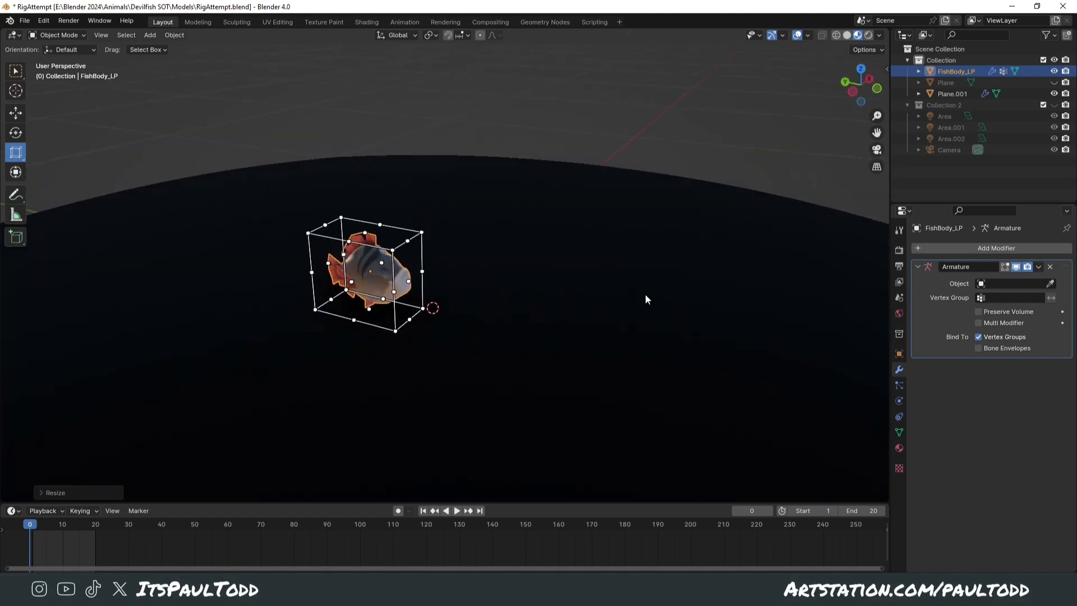
Step: Resize the fish with Scale Cage, undoing and retrying until it stays smaller
key("ctrl+z")
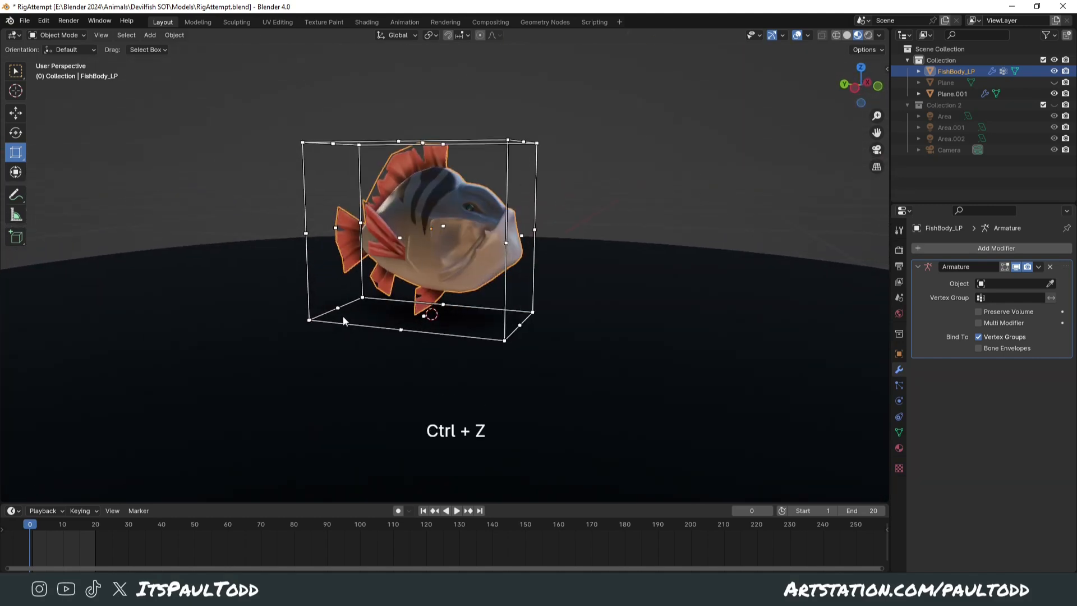
key("ctrl+z")
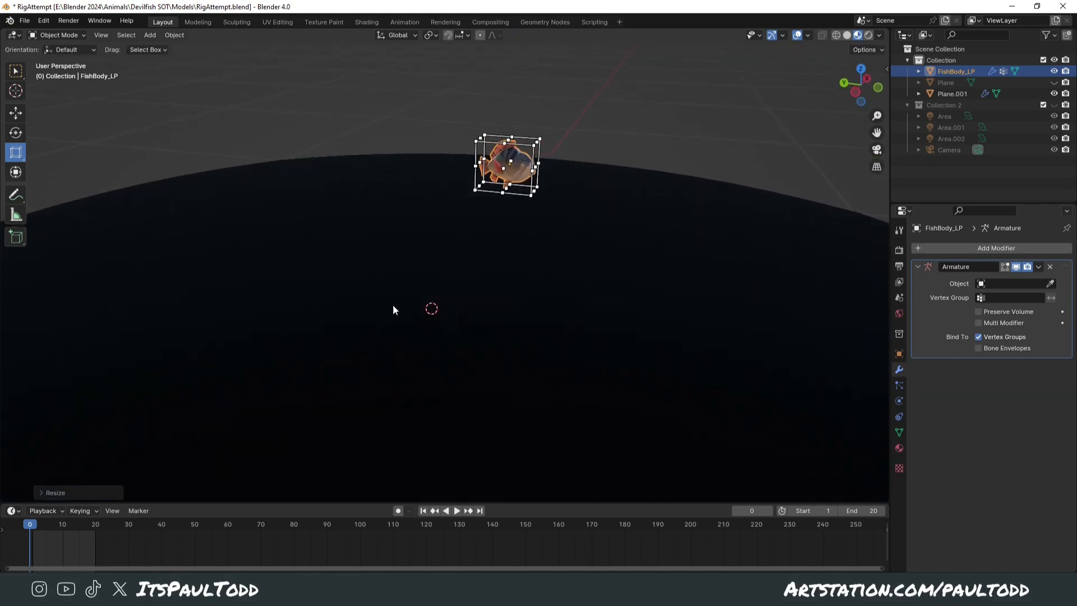
key("ctrl+z")
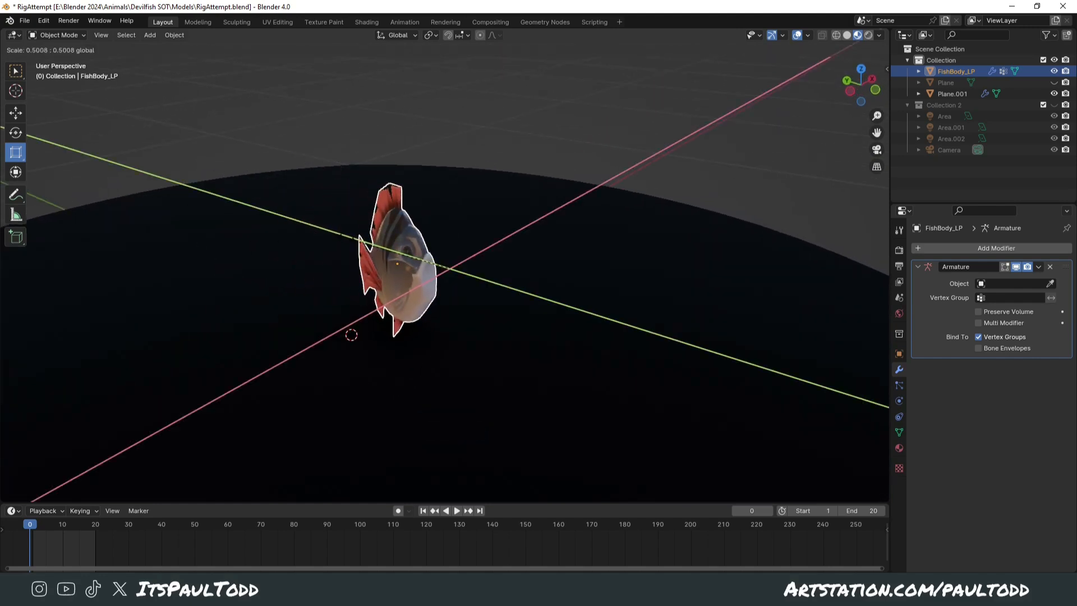
key("ctrl+z")
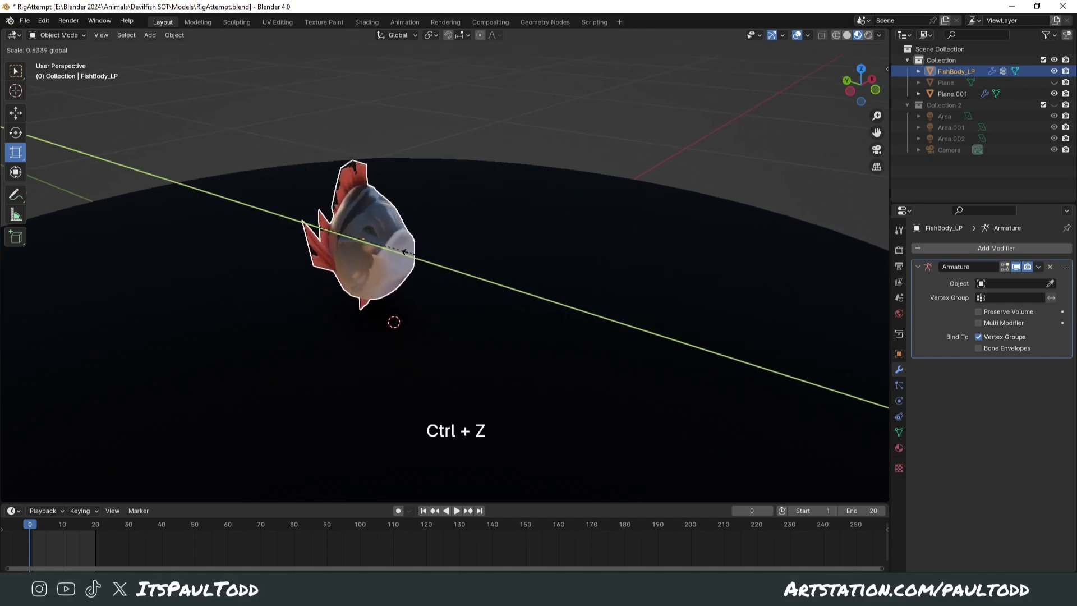
key("ctrl+z")
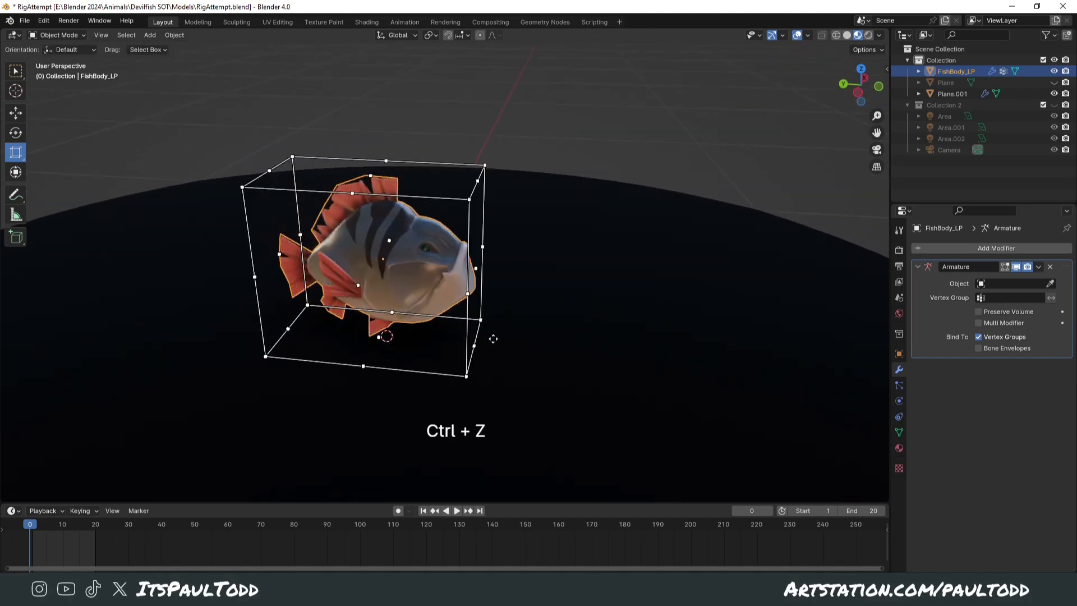
key("ctrl+z")
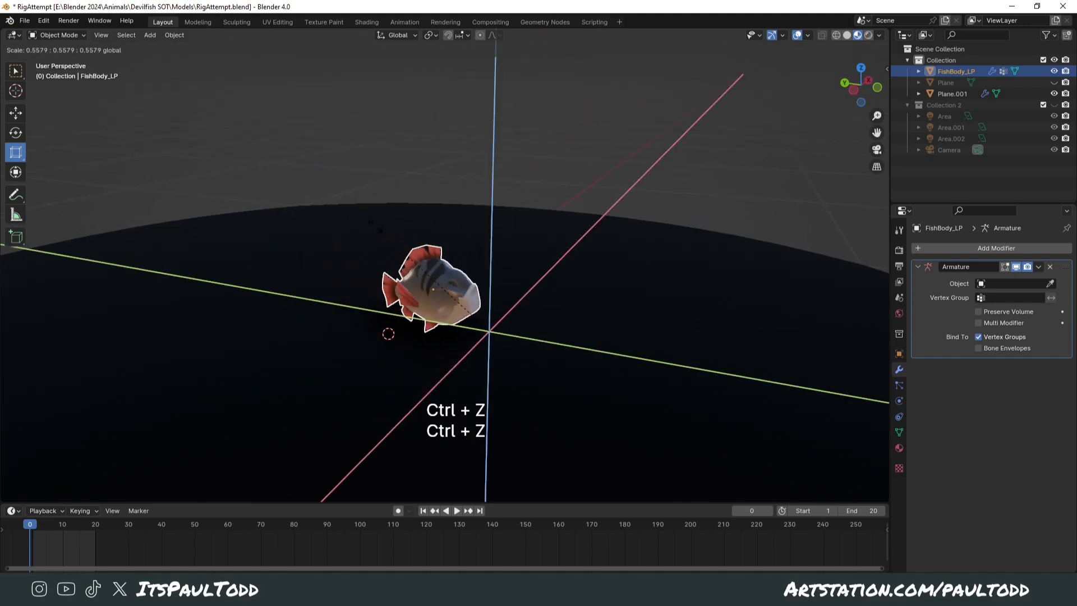
key("ctrl+z")
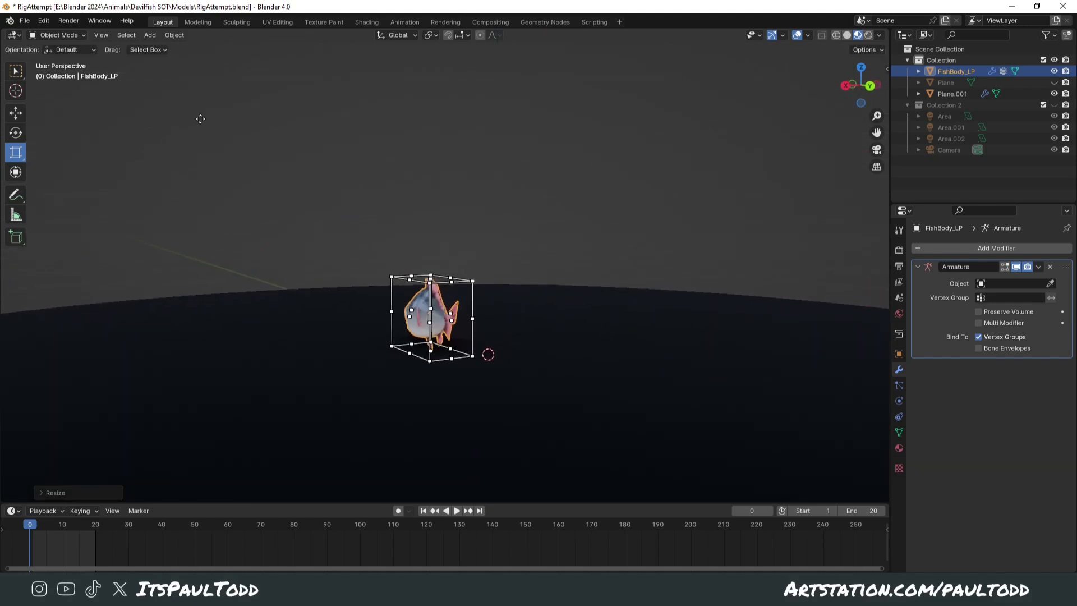